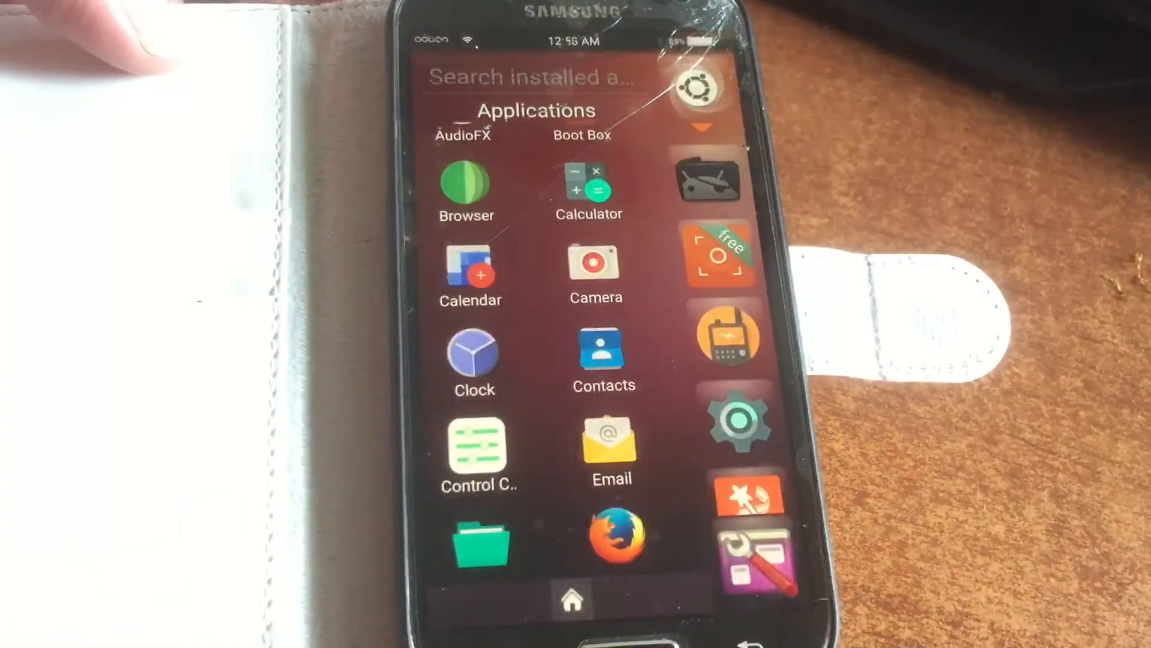
Step: Scroll the Applications list and swipe across home screens before the PIN lock screen appears
{"action": "scroll", "scroll_direction": "down", "scroll_amount": 3}
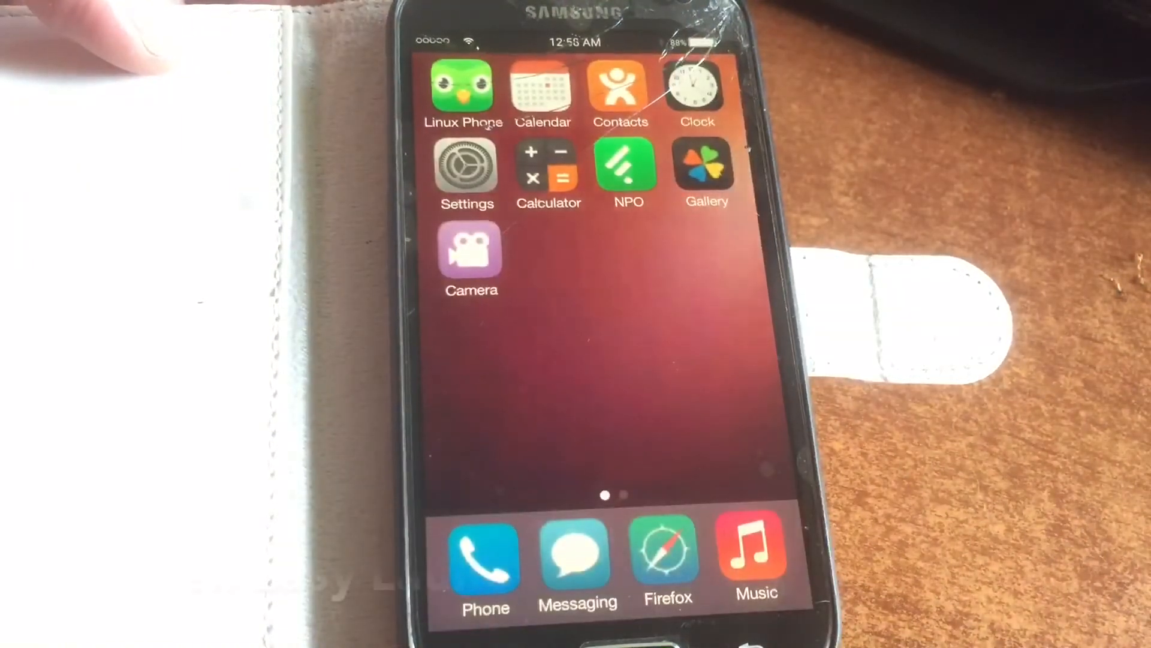
{"action": "scroll", "scroll_direction": "left", "scroll_amount": 3}
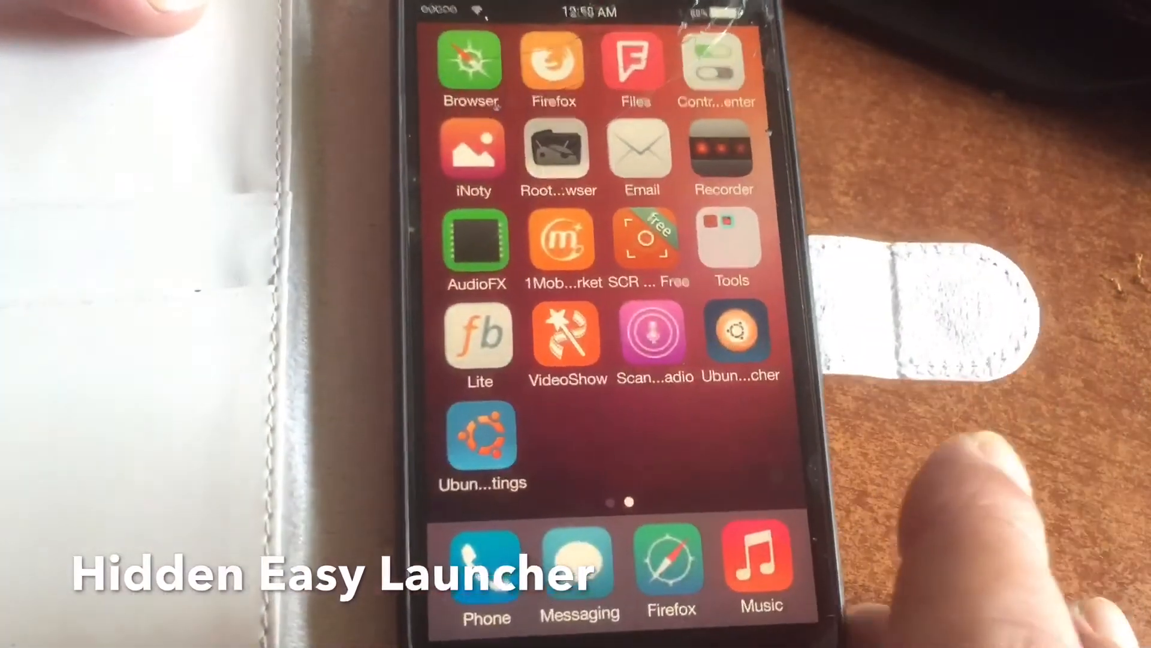
{"action": "scroll", "scroll_direction": "left", "scroll_amount": 3}
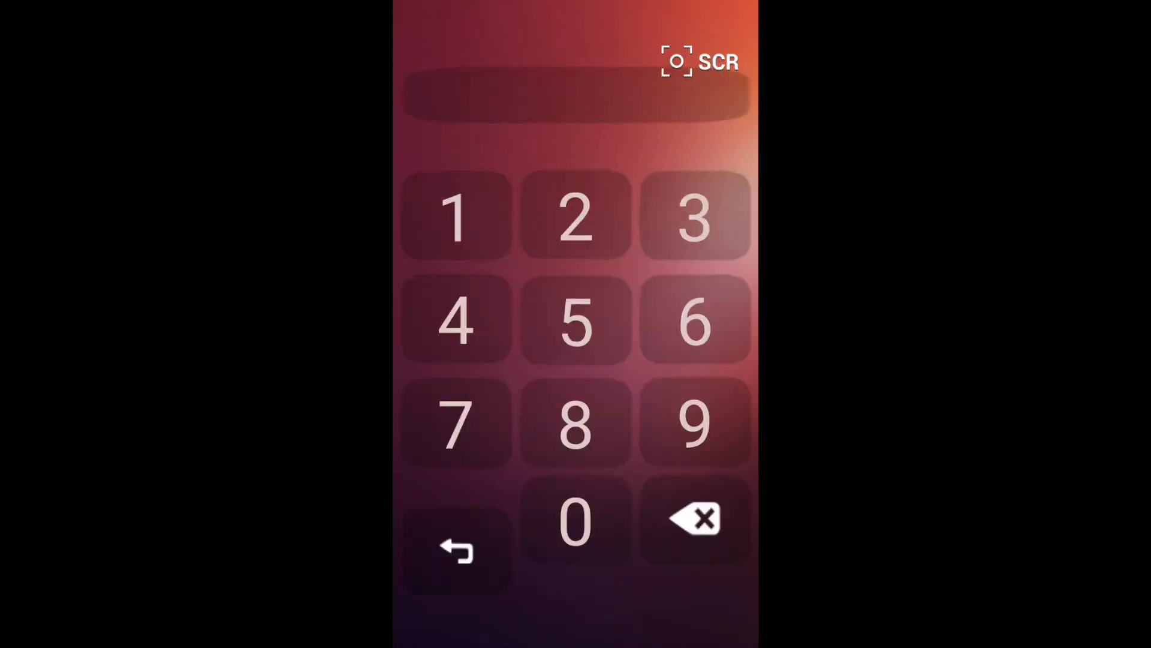
Step: Enter the PIN on the keypad to unlock back to the Applications dash
{"action": "left_click", "coordinate": [575, 519]}
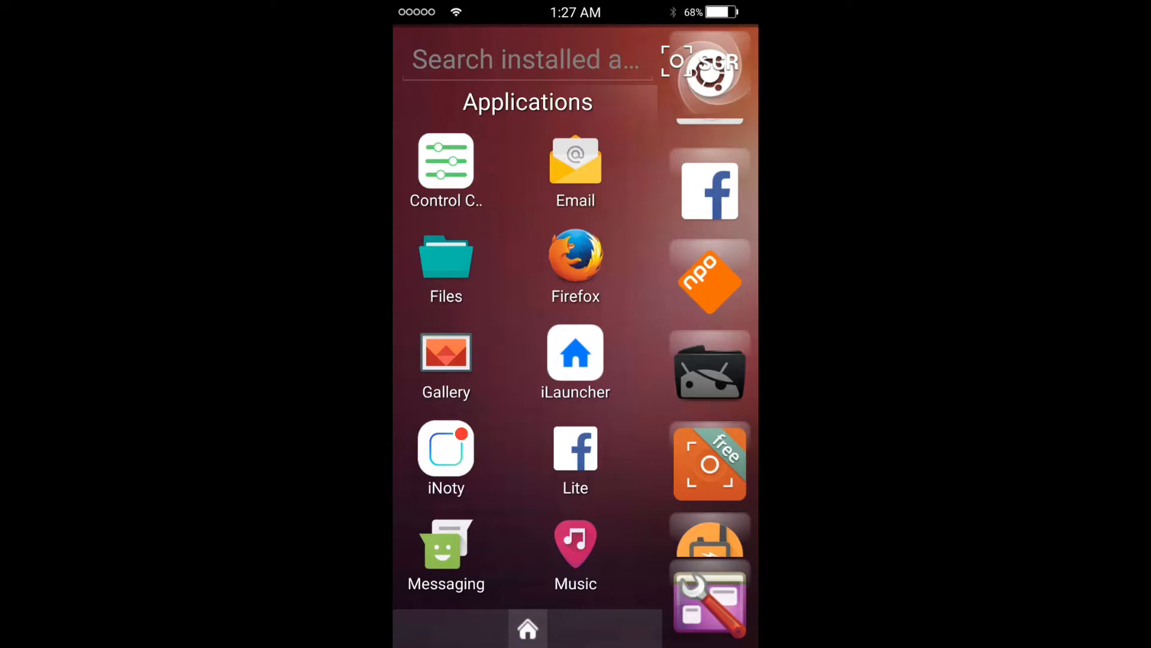
{"action": "scroll", "scroll_direction": "down", "scroll_amount": 3}
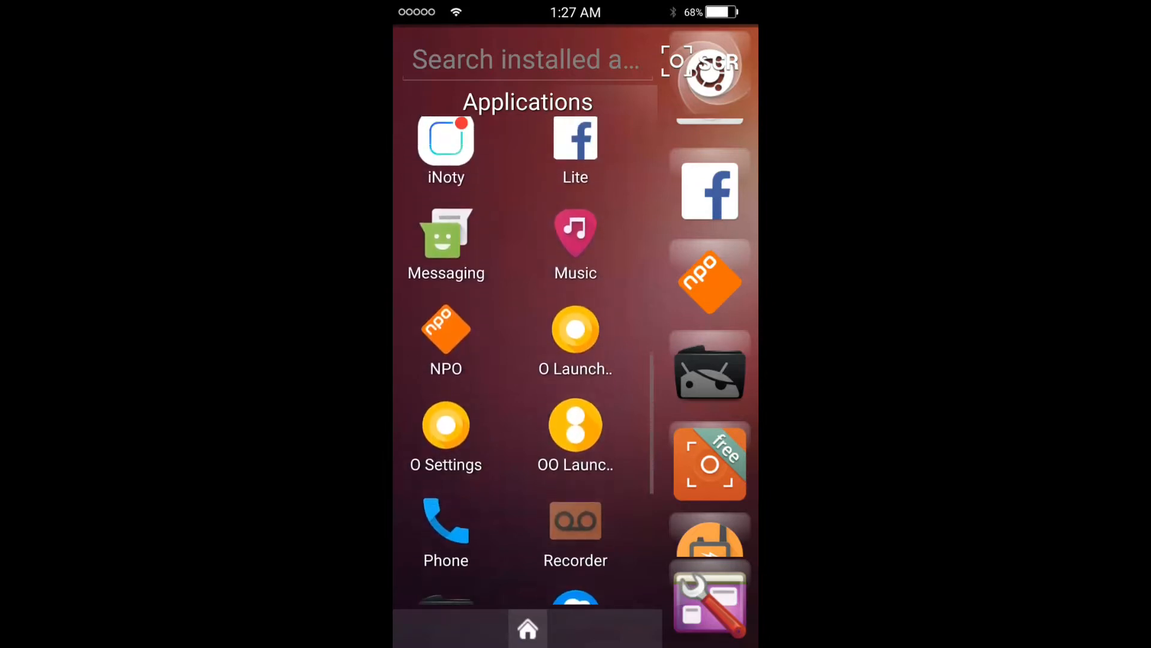
{"action": "scroll", "scroll_direction": "down", "scroll_amount": 3}
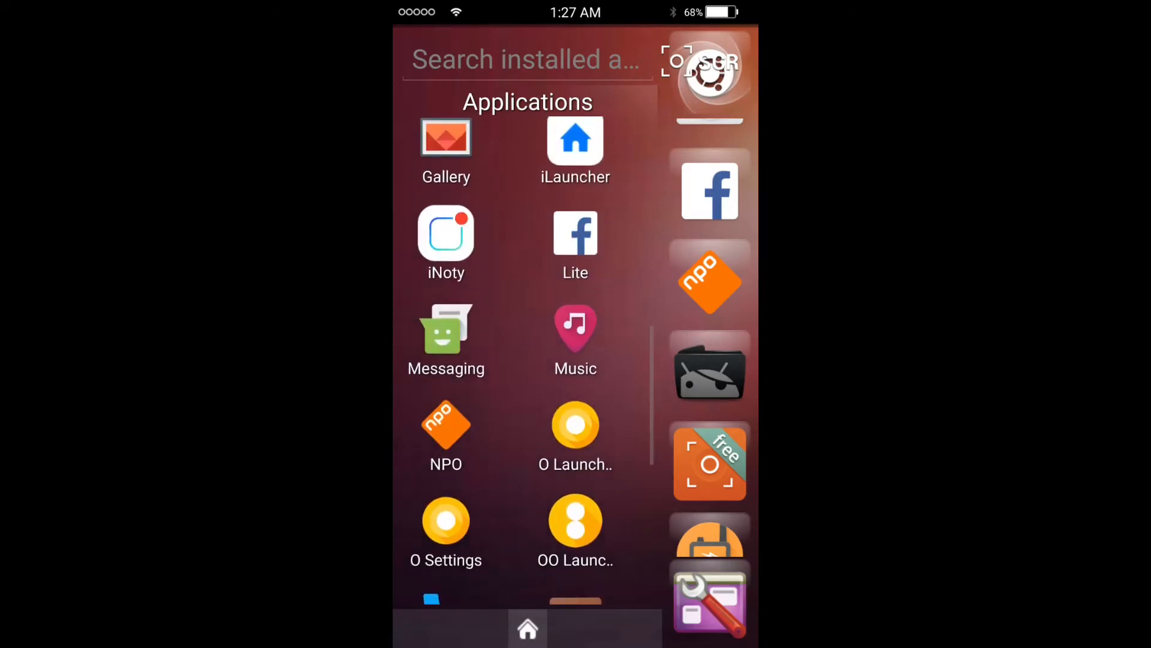
{"action": "scroll", "scroll_direction": "down", "scroll_amount": 3}
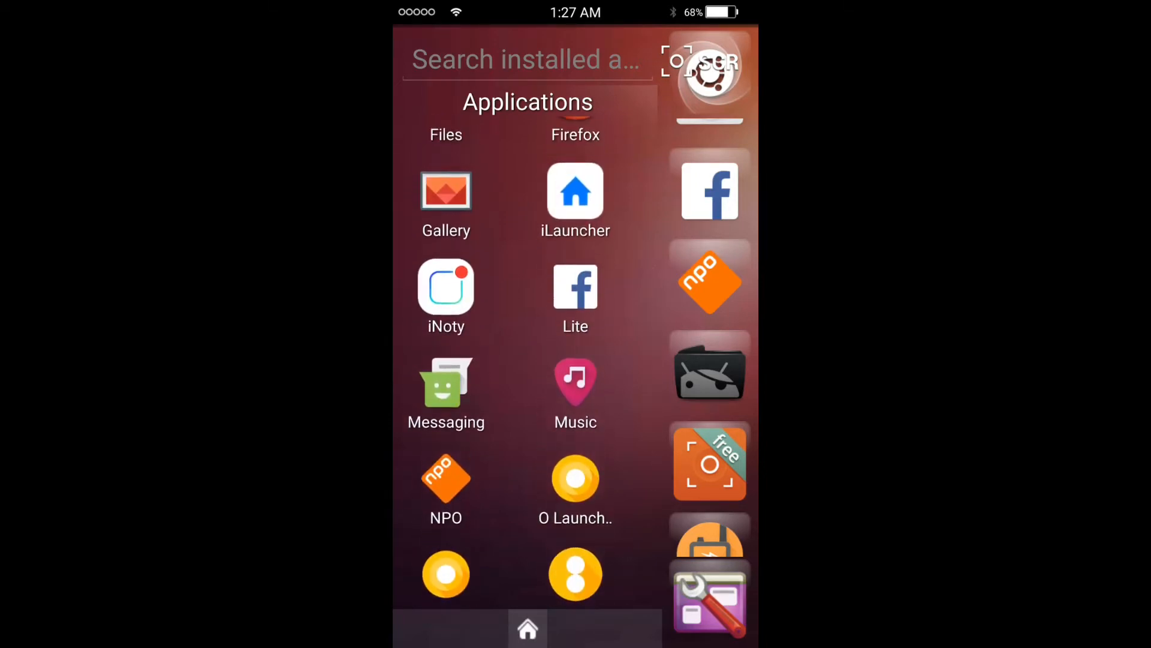
{"action": "scroll", "scroll_direction": "down", "scroll_amount": 3}
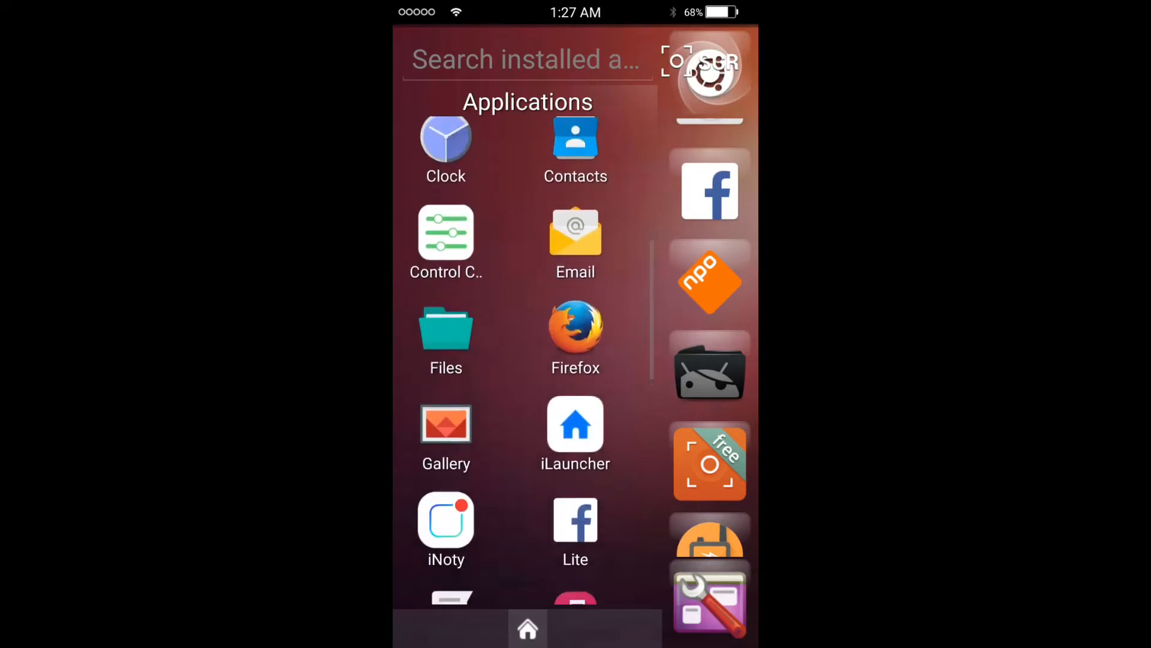
{"action": "scroll", "scroll_direction": "down", "scroll_amount": 3}
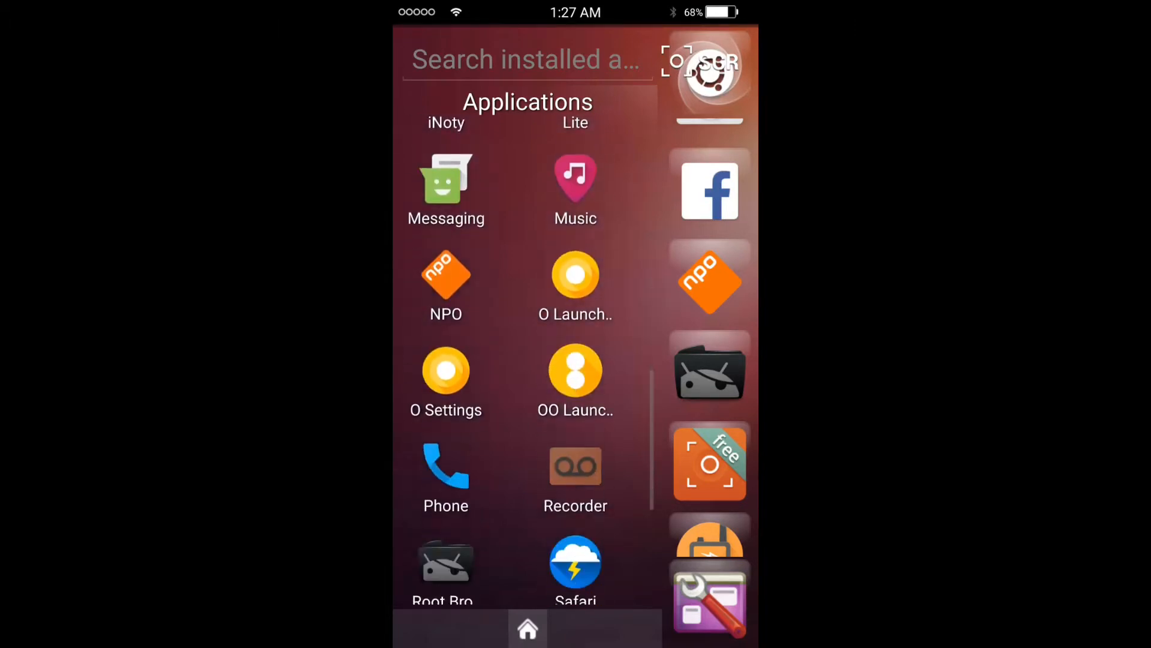
{"action": "scroll", "scroll_direction": "down", "scroll_amount": 3}
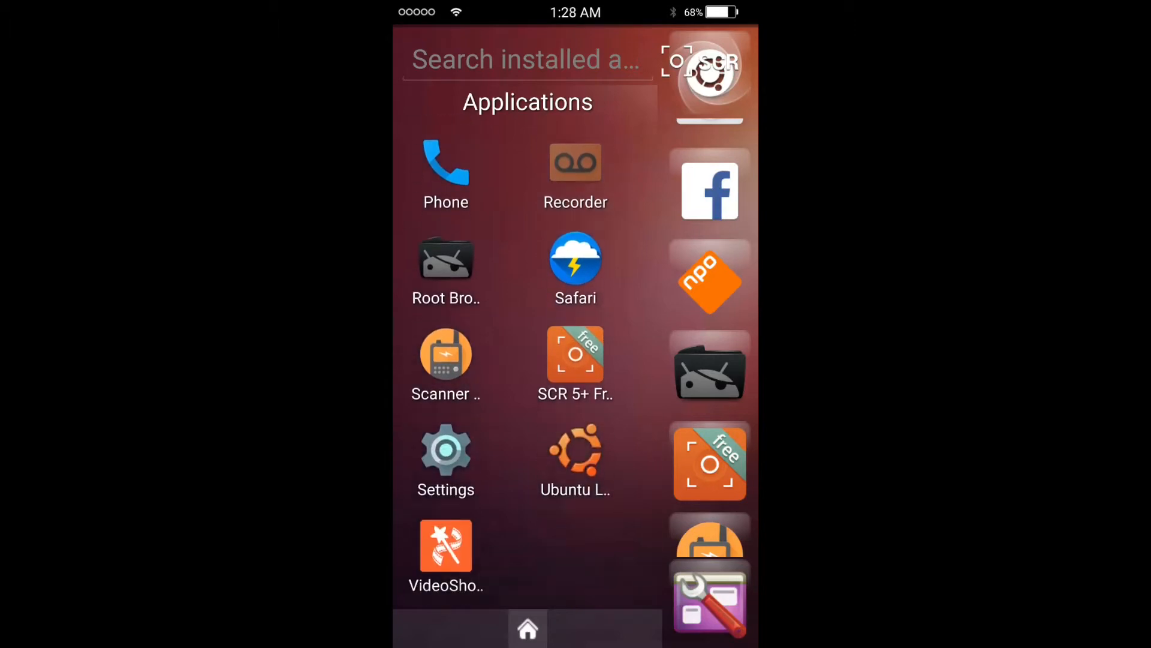
{"action": "scroll", "scroll_direction": "down", "scroll_amount": 3}
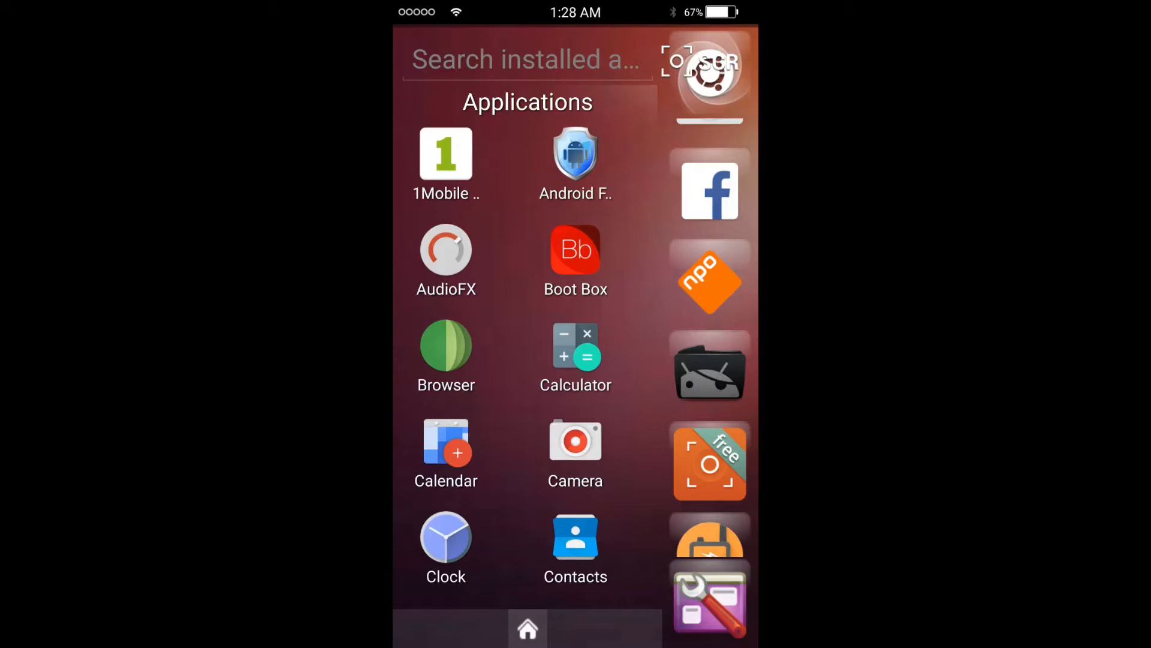
{"action": "scroll", "scroll_direction": "down", "scroll_amount": 3}
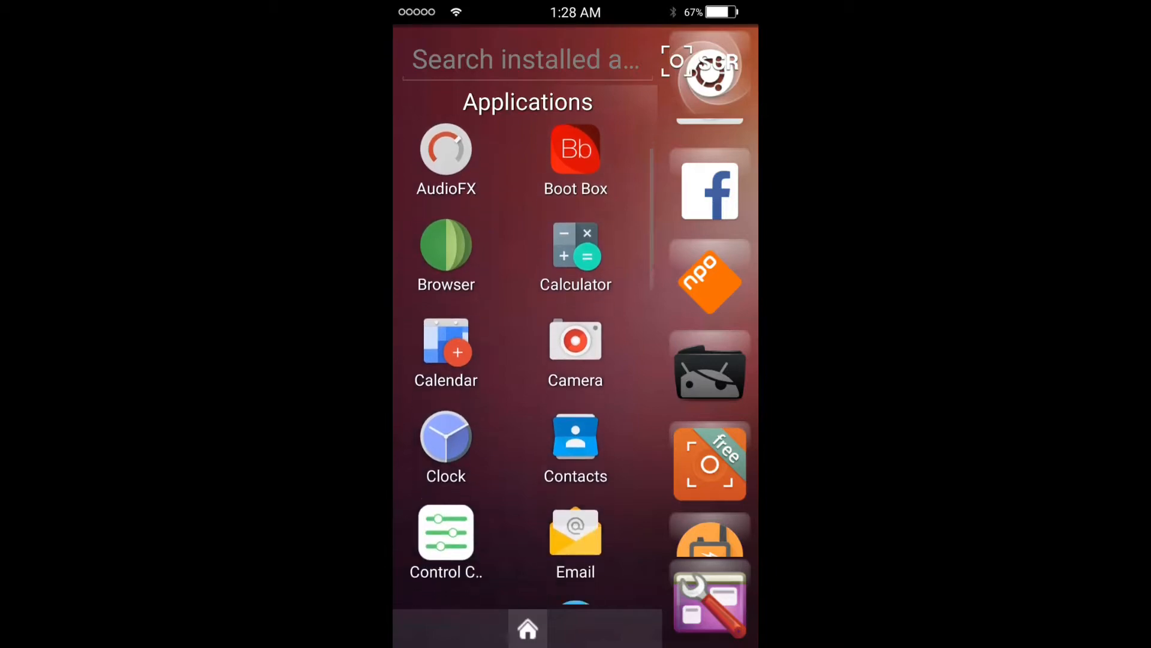
{"action": "scroll", "scroll_direction": "down", "scroll_amount": 3}
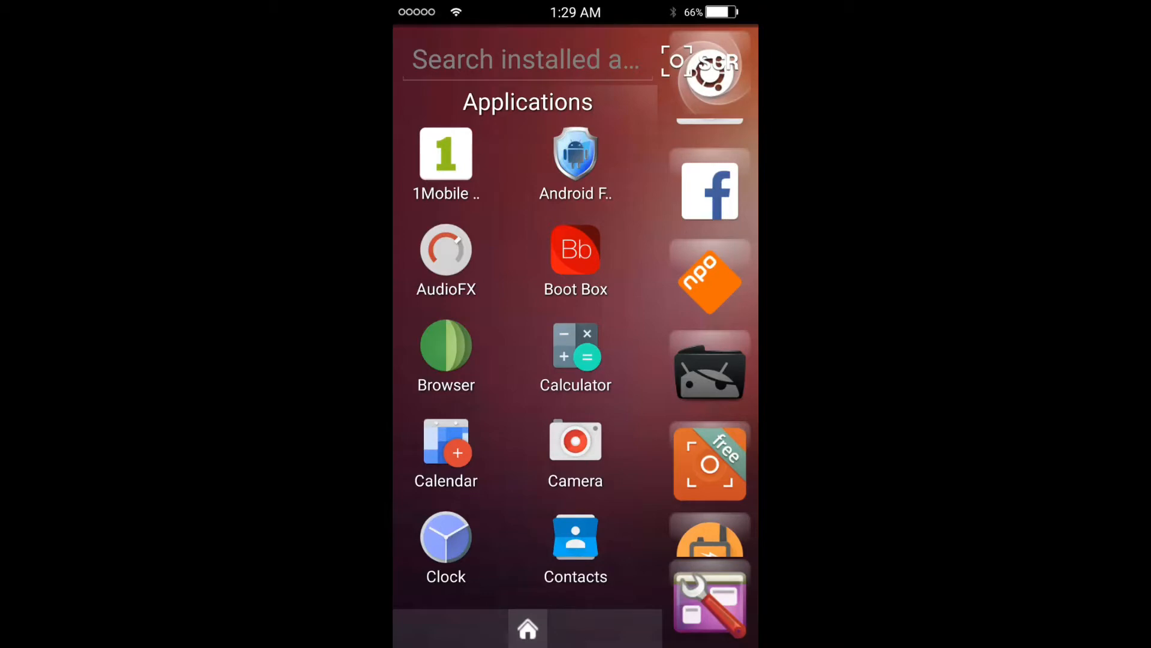
{"action": "scroll", "scroll_direction": "down", "scroll_amount": 3}
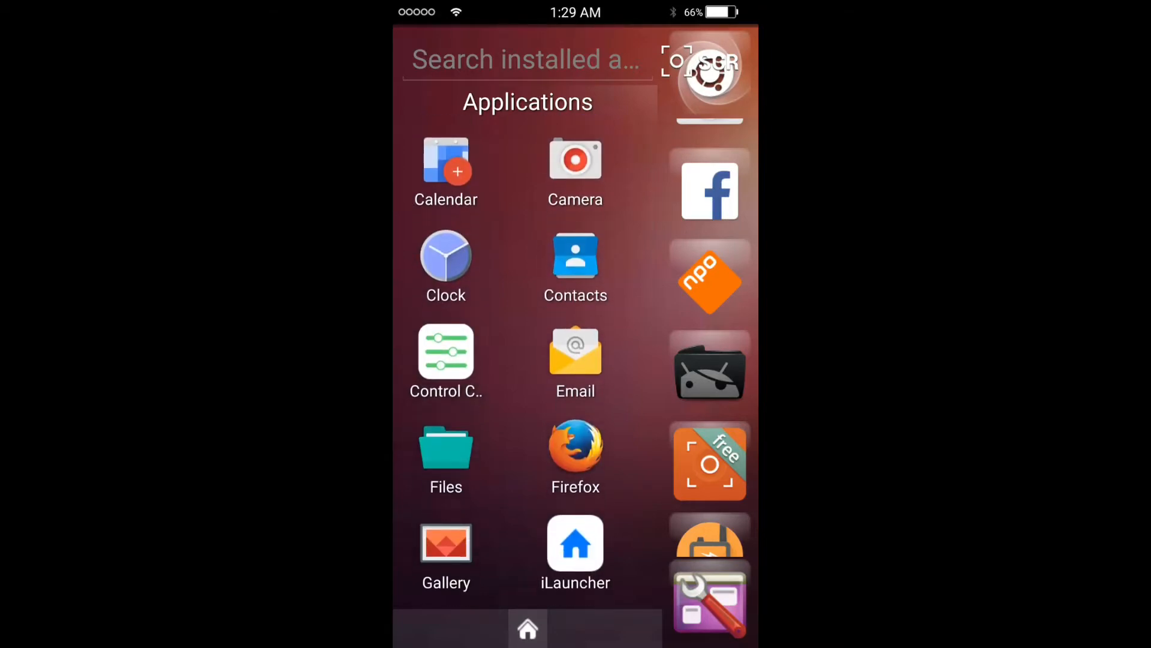
{"action": "scroll", "scroll_direction": "down", "scroll_amount": 3}
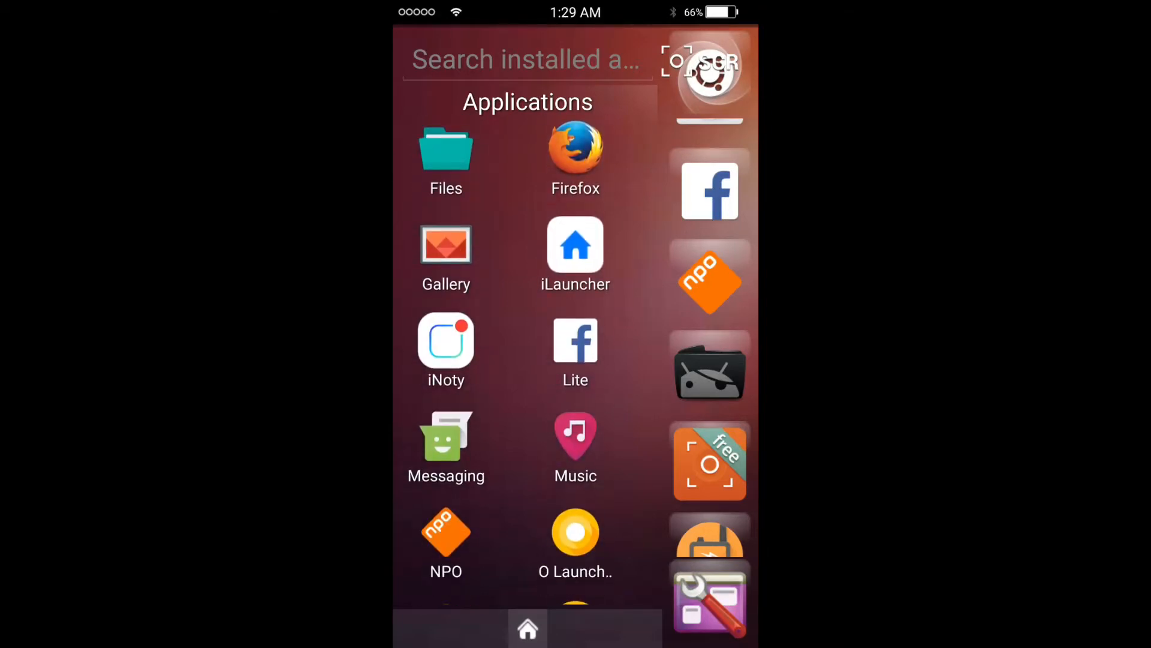
{"action": "scroll", "scroll_direction": "down", "scroll_amount": 3}
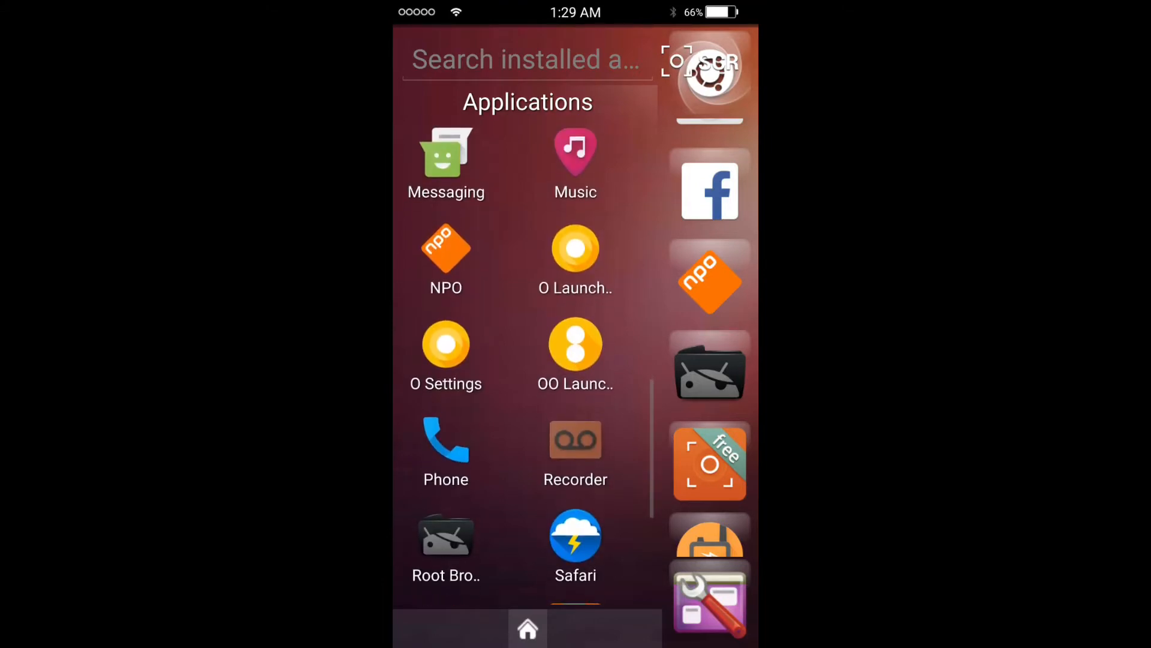
{"action": "scroll", "scroll_direction": "down", "scroll_amount": 3}
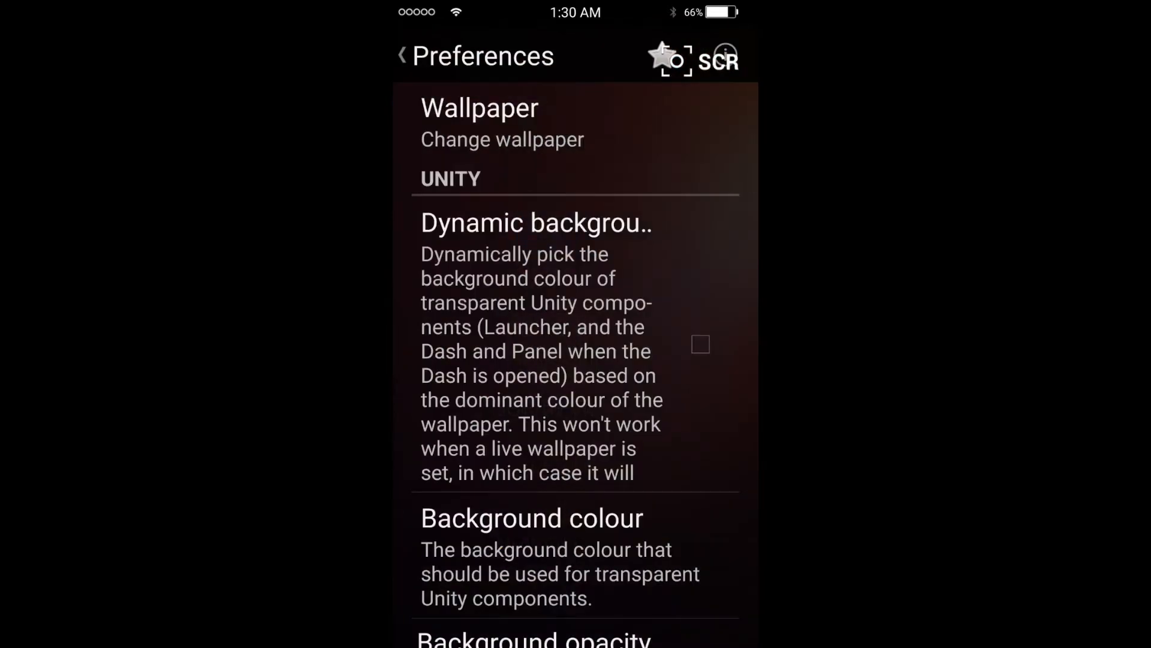
Step: In Preferences' Launcher section, set Screen edge to Left so the dock sits on the left
{"action": "scroll", "scroll_direction": "down", "scroll_amount": 3}
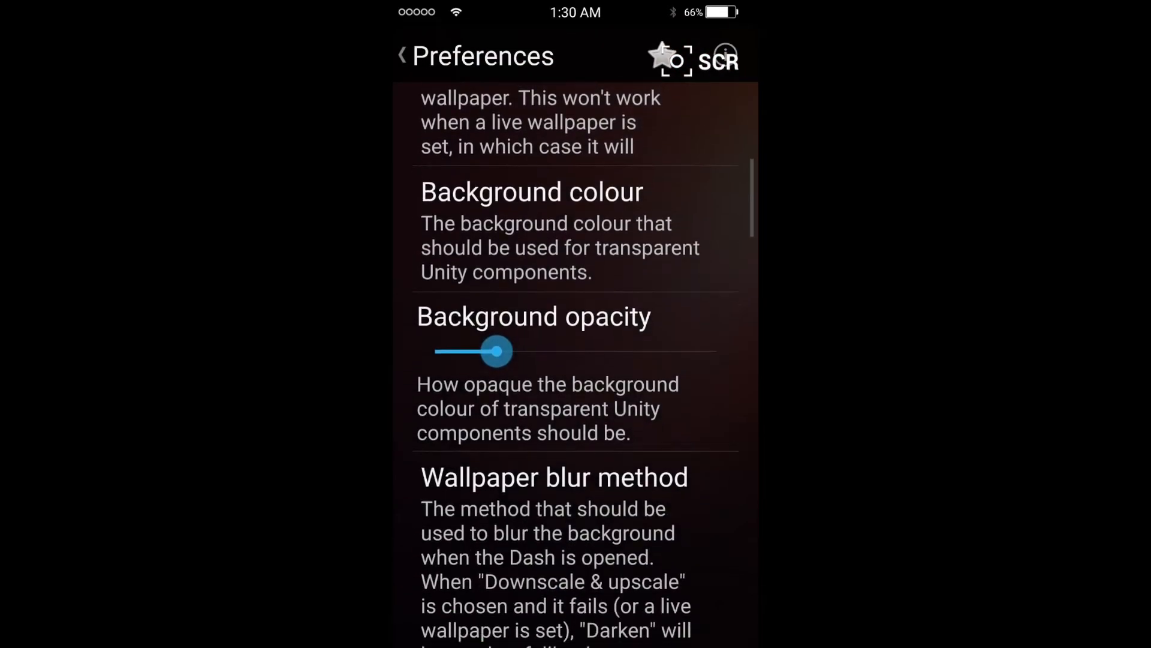
{"action": "scroll", "scroll_direction": "down", "scroll_amount": 3}
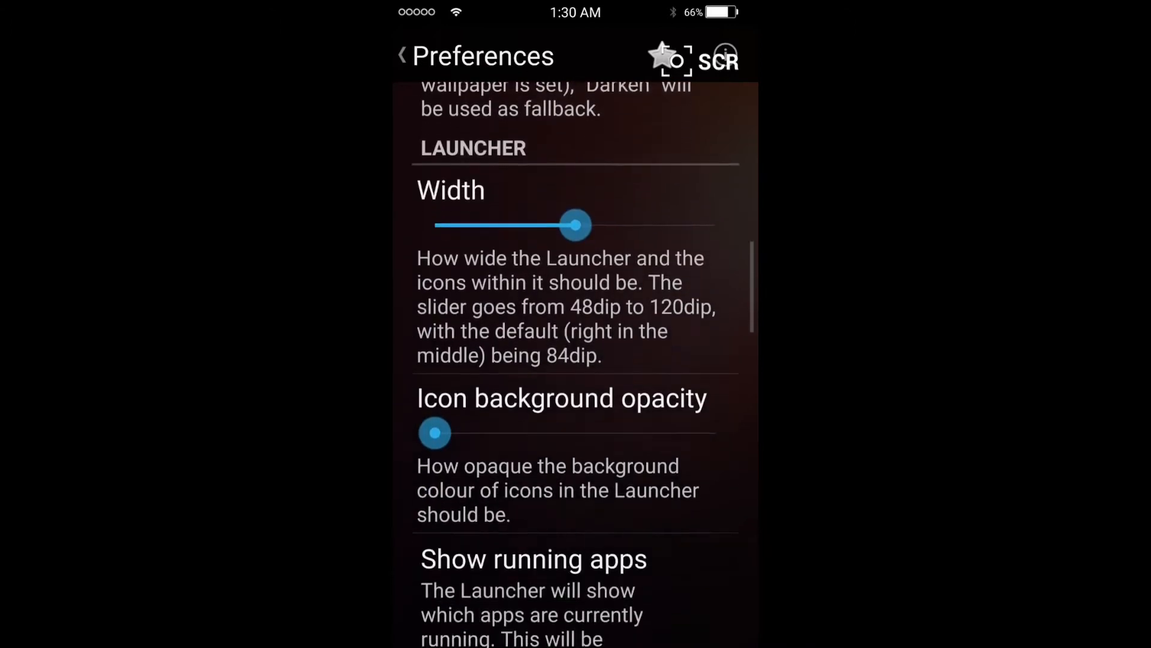
{"action": "scroll", "scroll_direction": "down", "scroll_amount": 3}
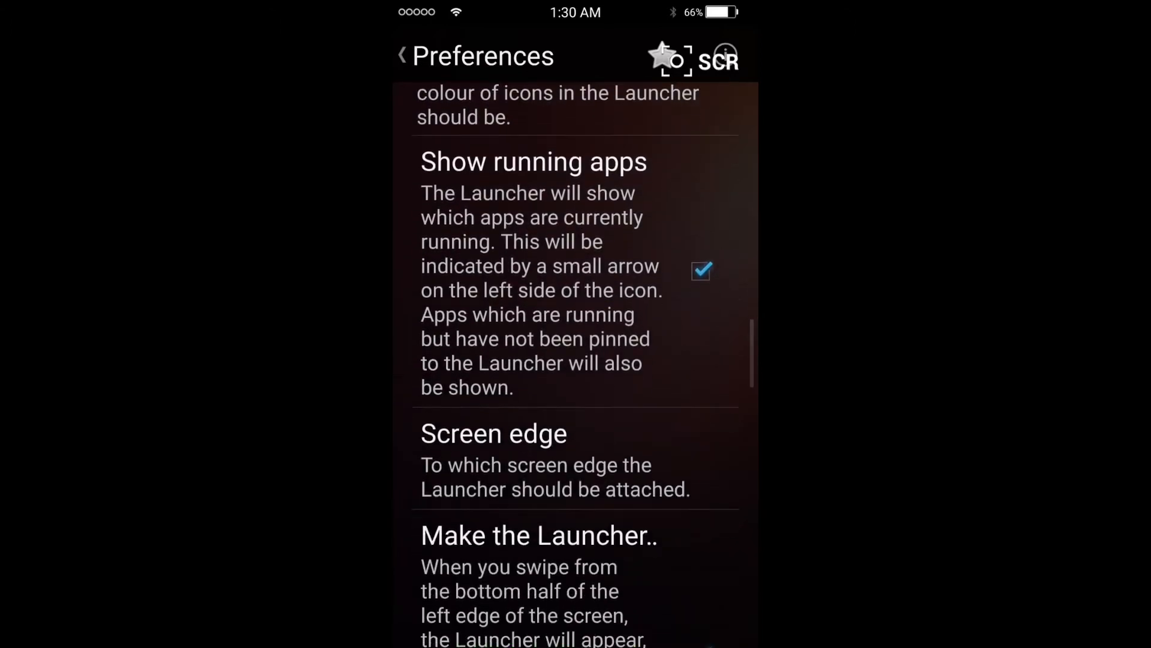
{"action": "left_click", "coordinate": [493, 433]}
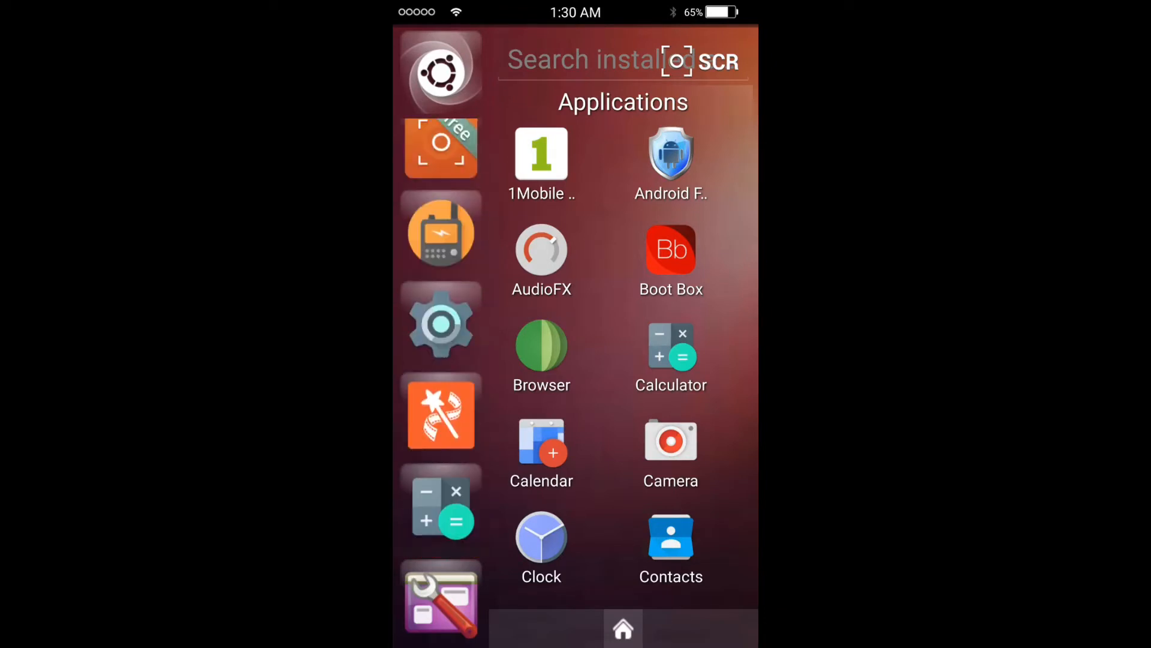
{"action": "scroll", "scroll_direction": "down", "scroll_amount": 3}
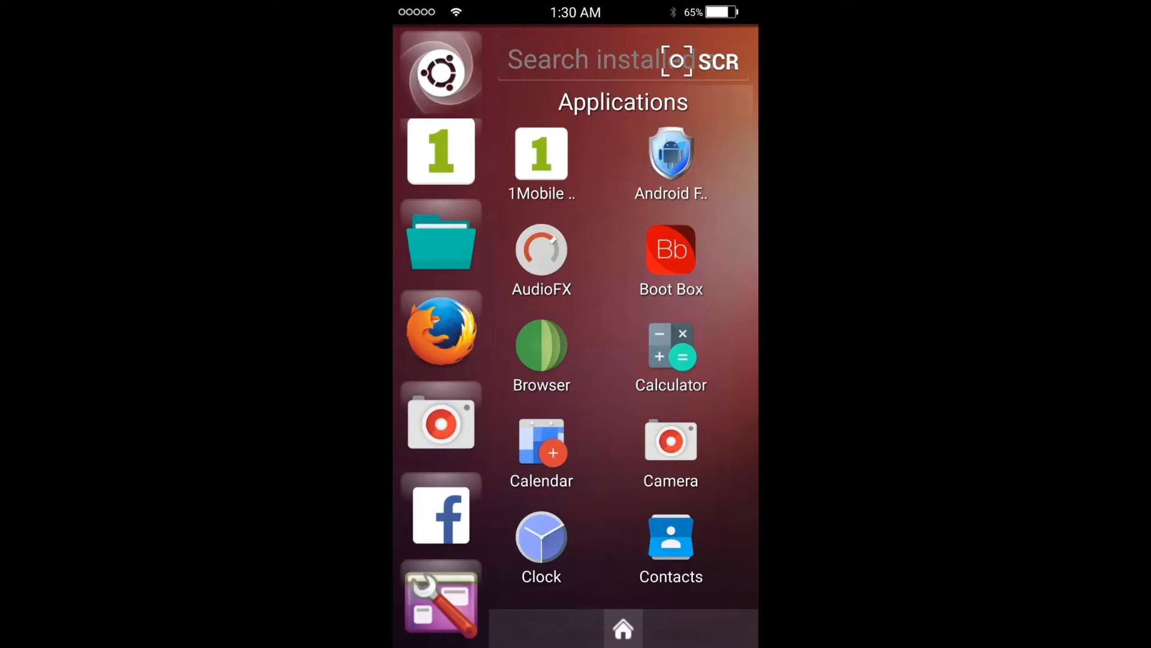
{"action": "scroll", "scroll_direction": "down", "scroll_amount": 3}
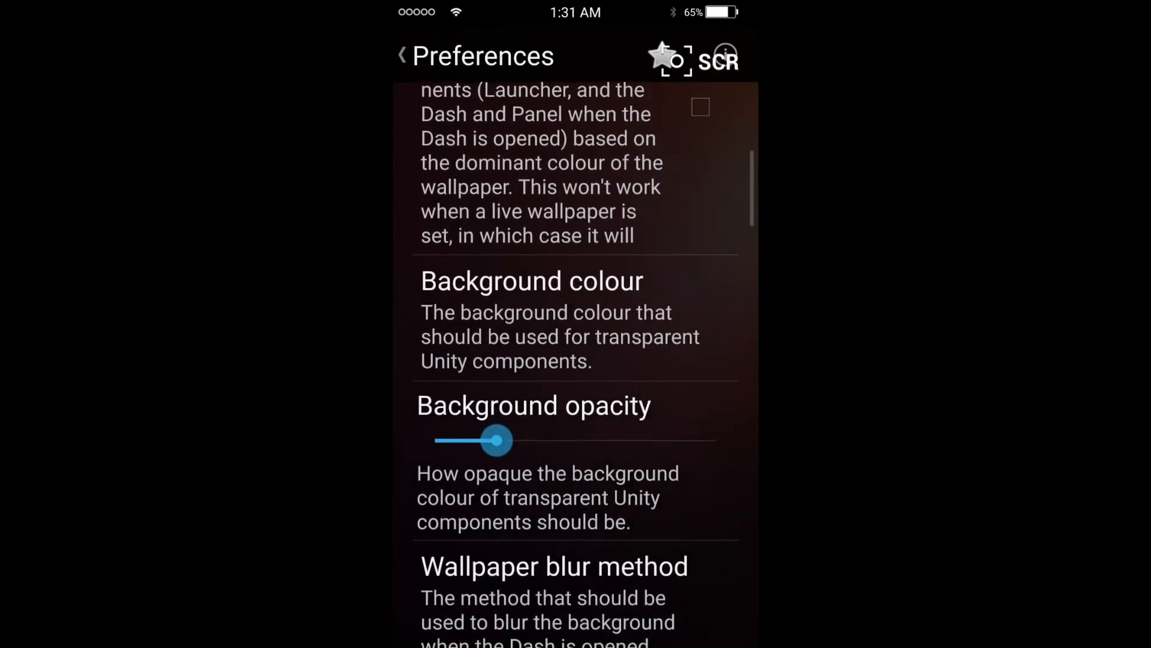
Step: Set Screen edge back to Right, then scroll the Applications list and dock on the dash
{"action": "scroll", "scroll_direction": "down", "scroll_amount": 3}
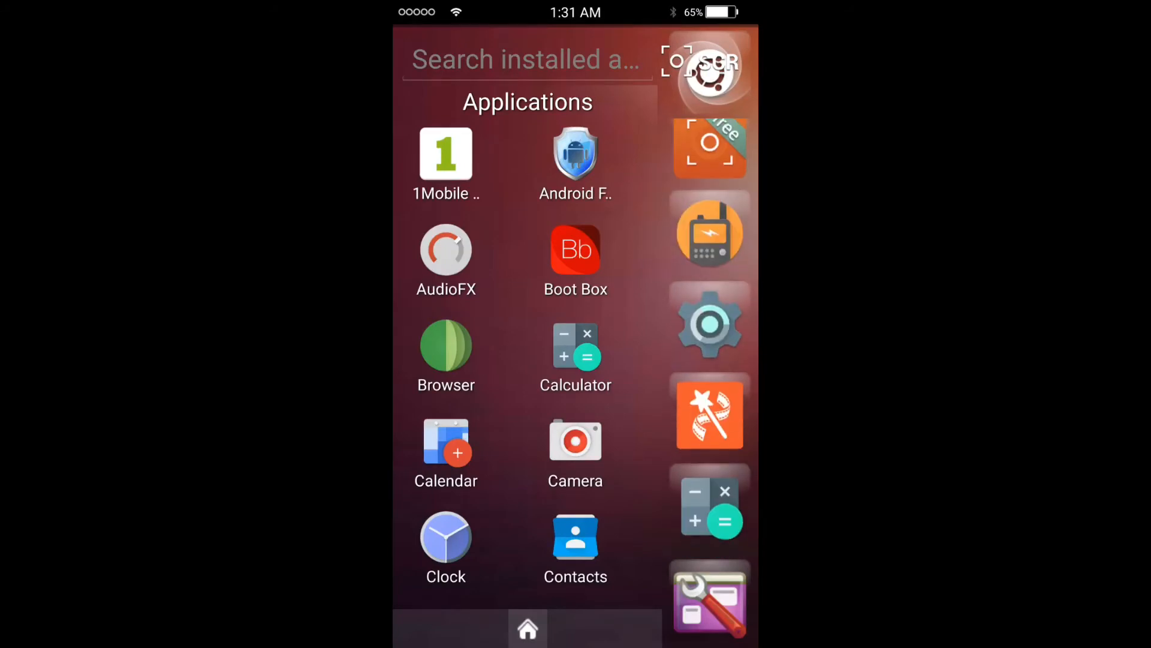
{"action": "scroll", "scroll_direction": "down", "scroll_amount": 3}
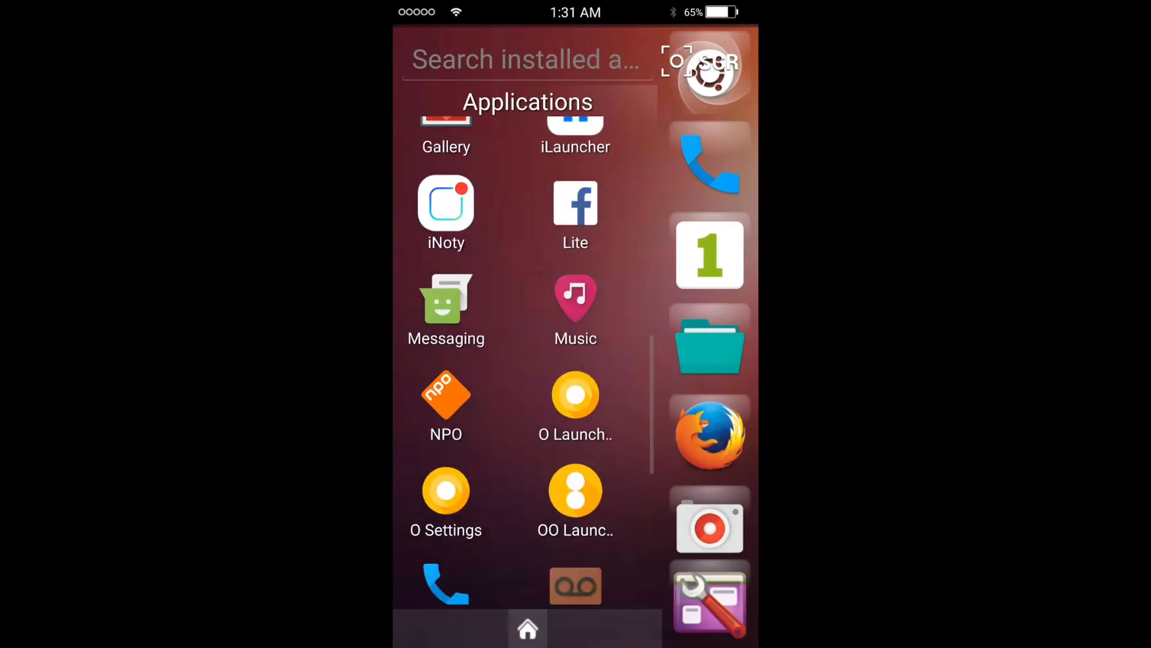
{"action": "scroll", "scroll_direction": "down", "scroll_amount": 3}
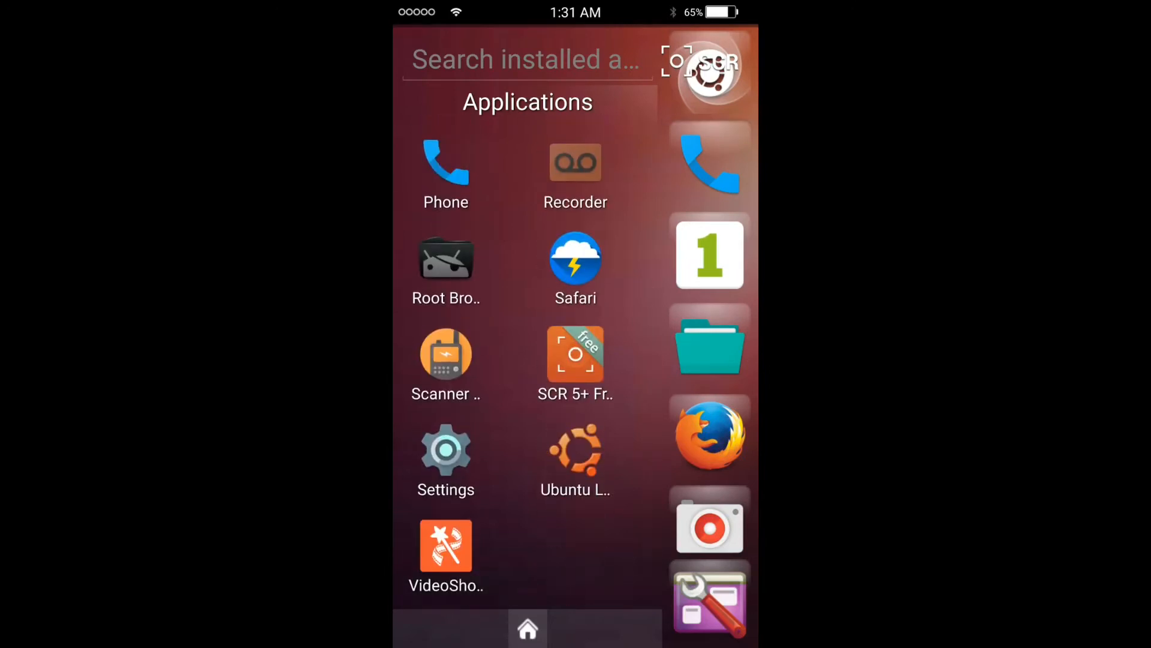
{"action": "scroll", "scroll_direction": "down", "scroll_amount": 3}
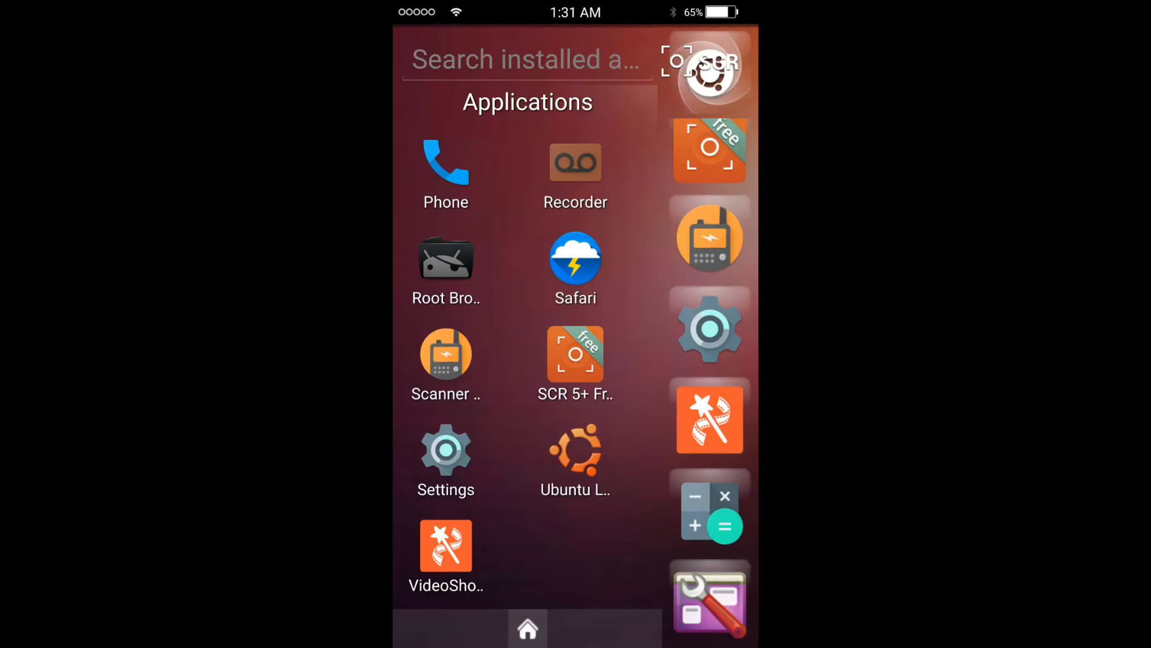
{"action": "scroll", "scroll_direction": "down", "scroll_amount": 3}
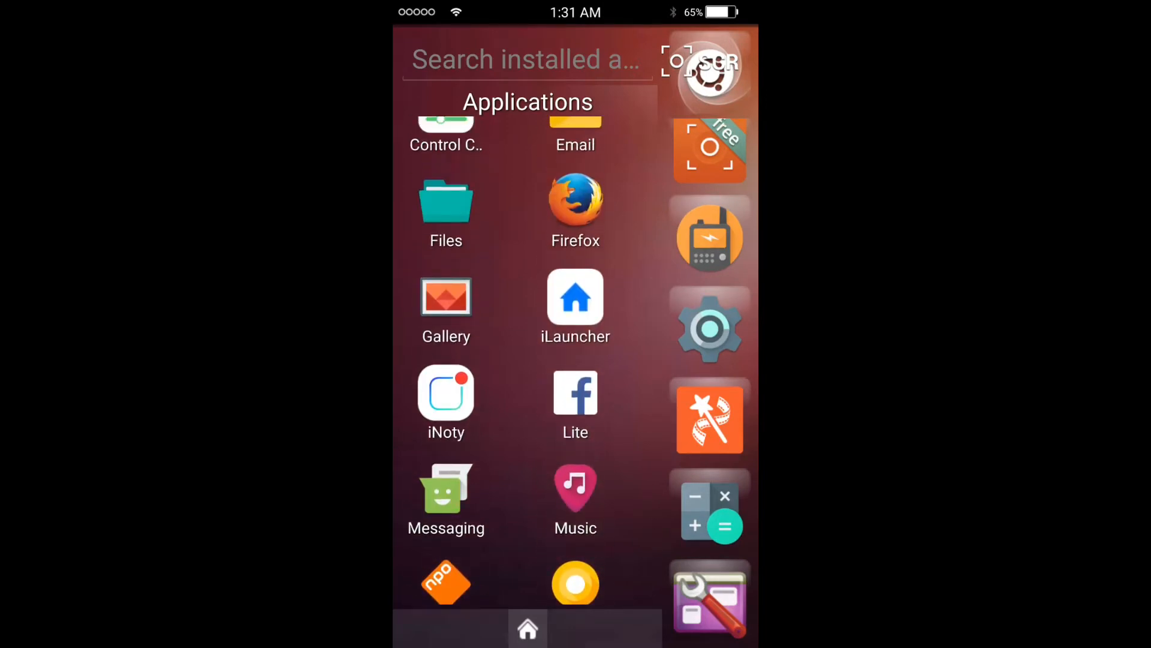
{"action": "scroll", "scroll_direction": "down", "scroll_amount": 3}
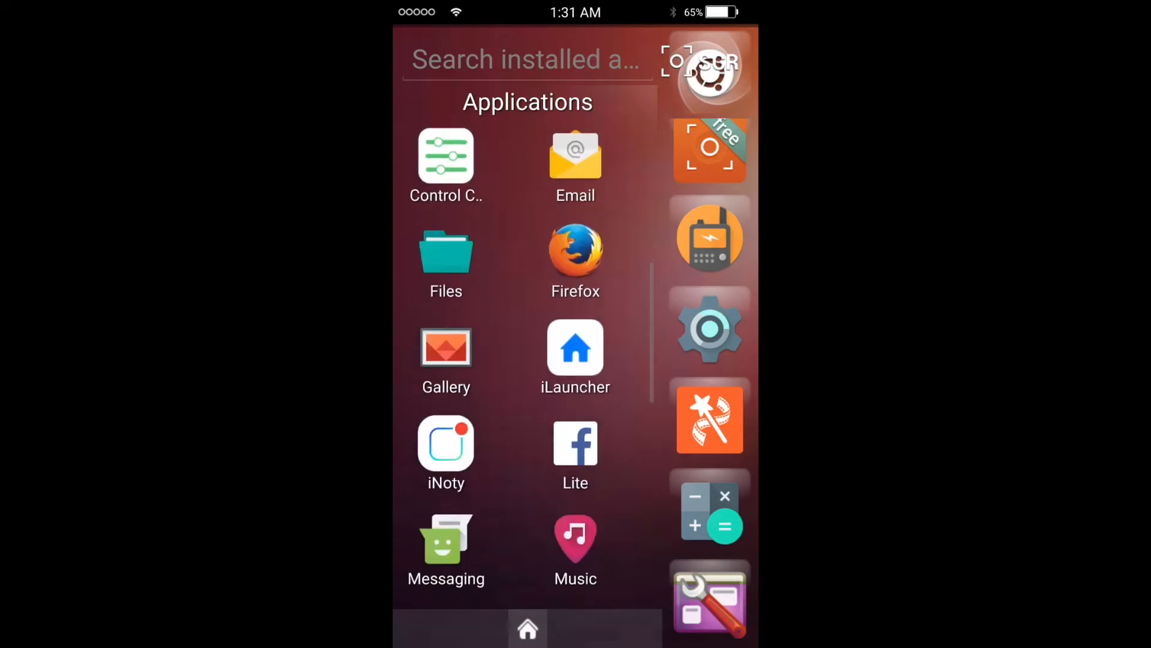
{"action": "scroll", "scroll_direction": "down", "scroll_amount": 3}
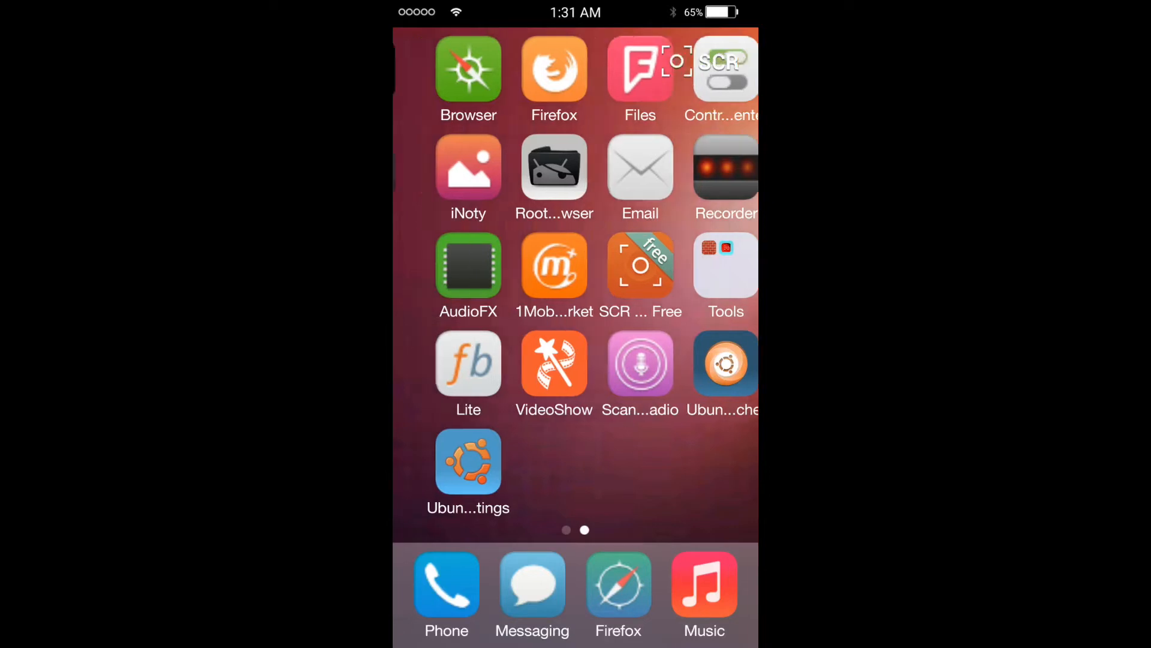
Step: Swipe from iLauncher's page two back to page one with Linux Phone, Calendar, Settings, Camera
{"action": "scroll", "scroll_direction": "right", "scroll_amount": 3}
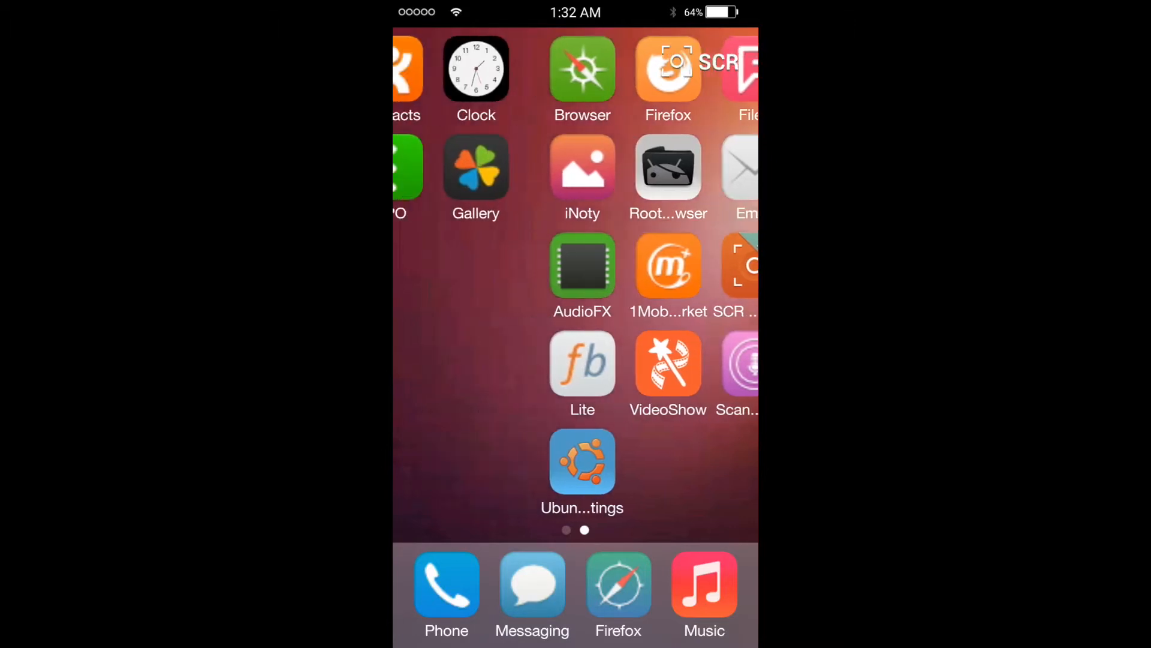
{"action": "scroll", "scroll_direction": "right", "scroll_amount": 3}
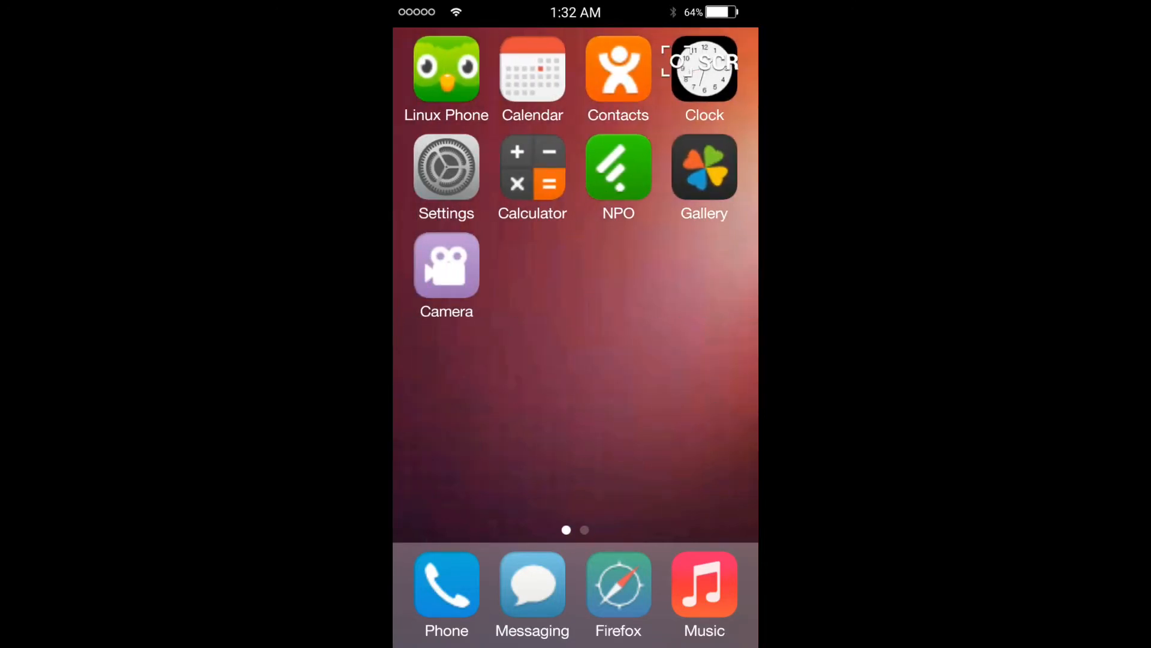
{"action": "left_click", "coordinate": [446, 70]}
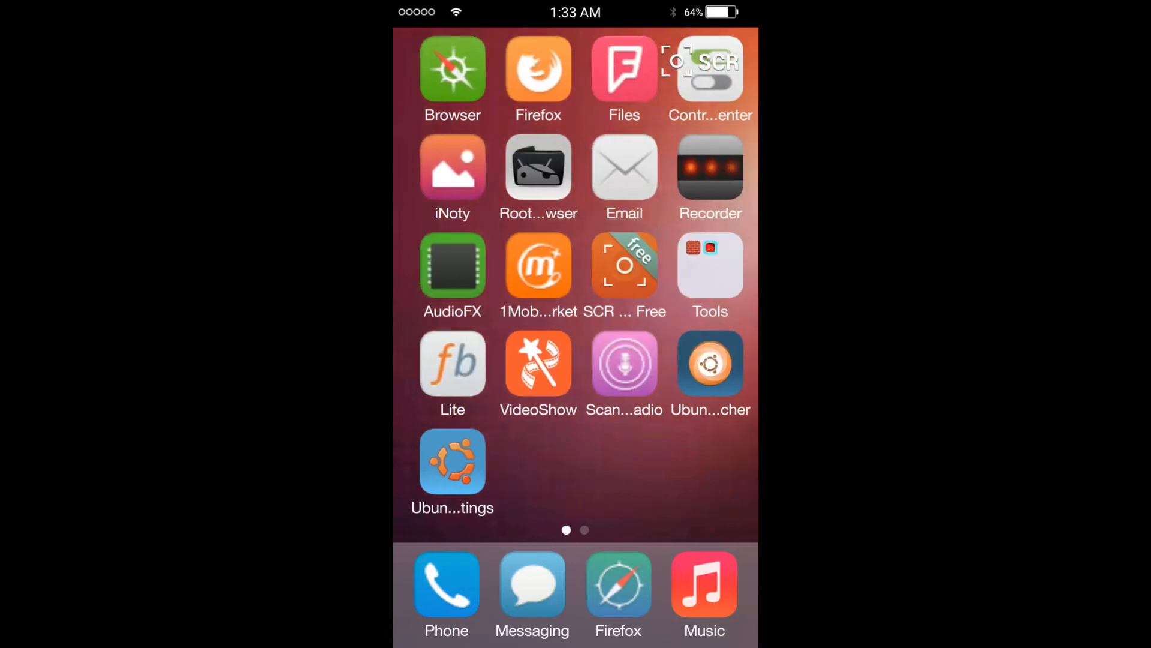
{"action": "scroll", "scroll_direction": "left", "scroll_amount": 3}
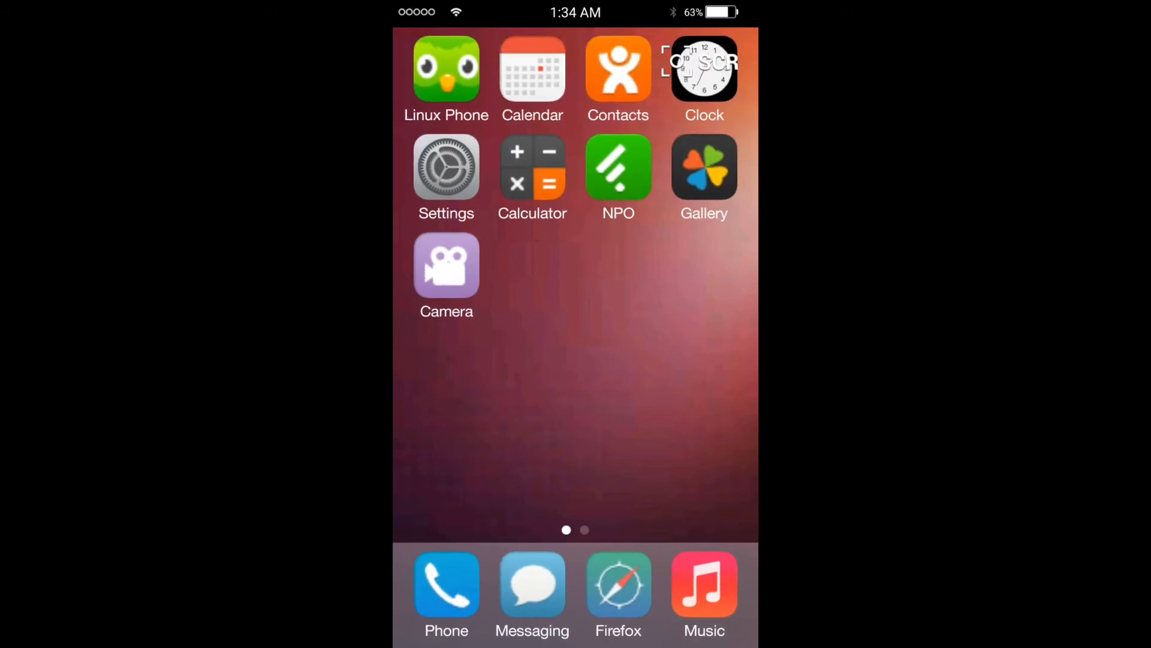
{"action": "scroll", "scroll_direction": "left", "scroll_amount": 3}
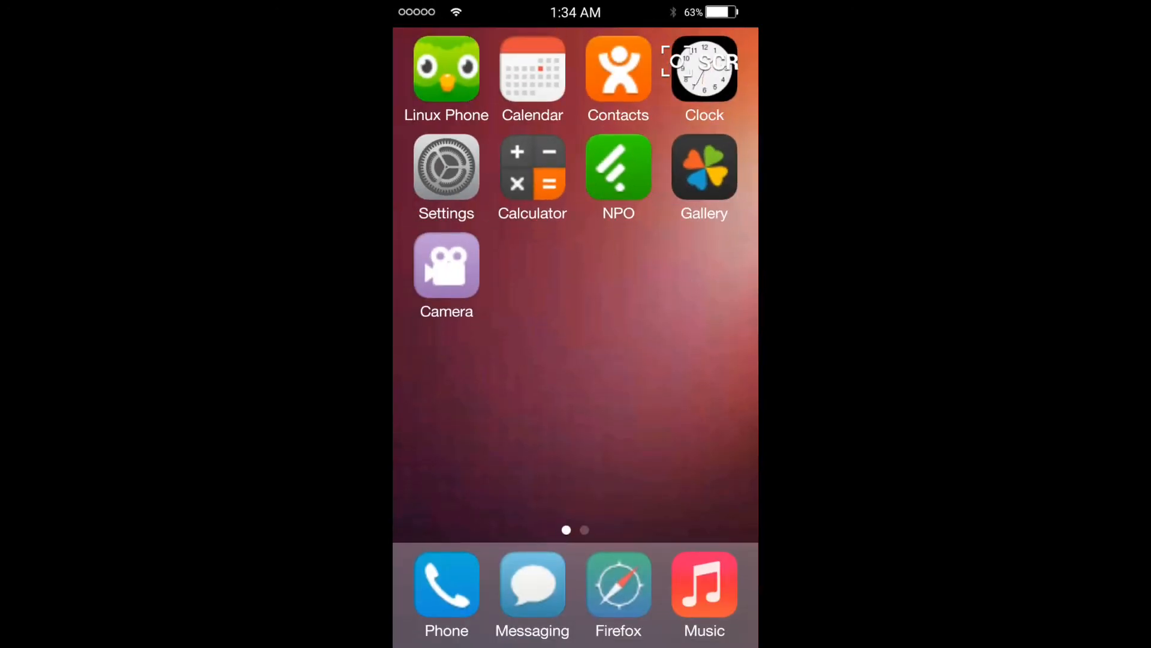
Step: Switch to Ubuntu Launcher's dash and scroll the Applications list to Phone, Safari, Settings
{"action": "scroll", "scroll_direction": "left", "scroll_amount": 3}
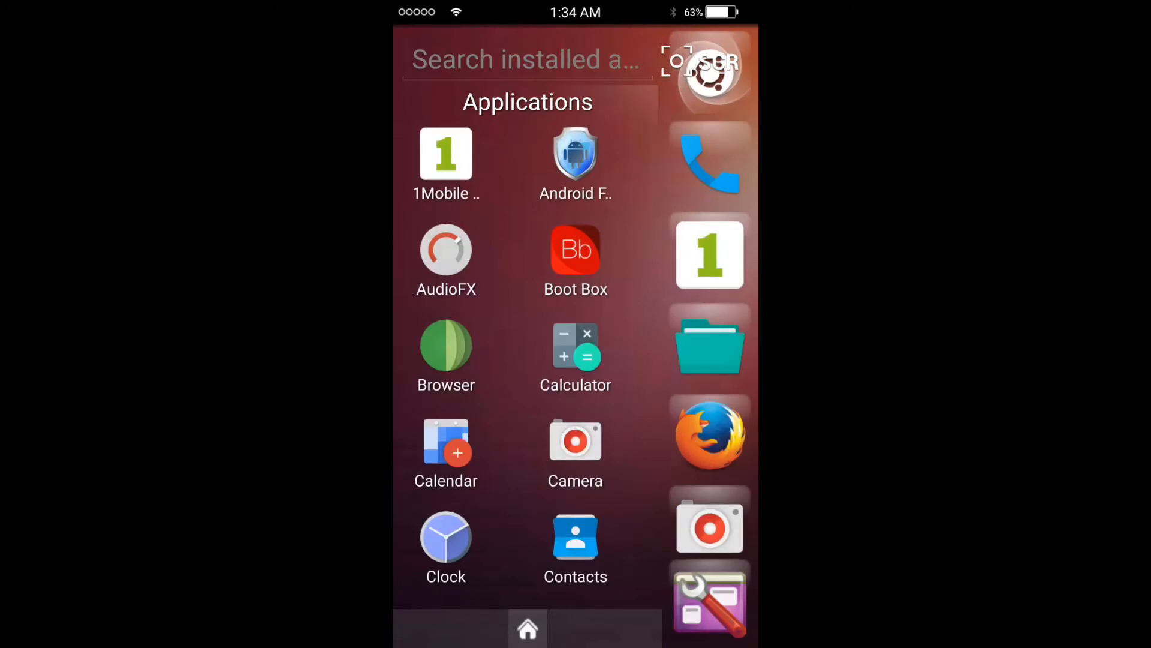
{"action": "scroll", "scroll_direction": "down", "scroll_amount": 3}
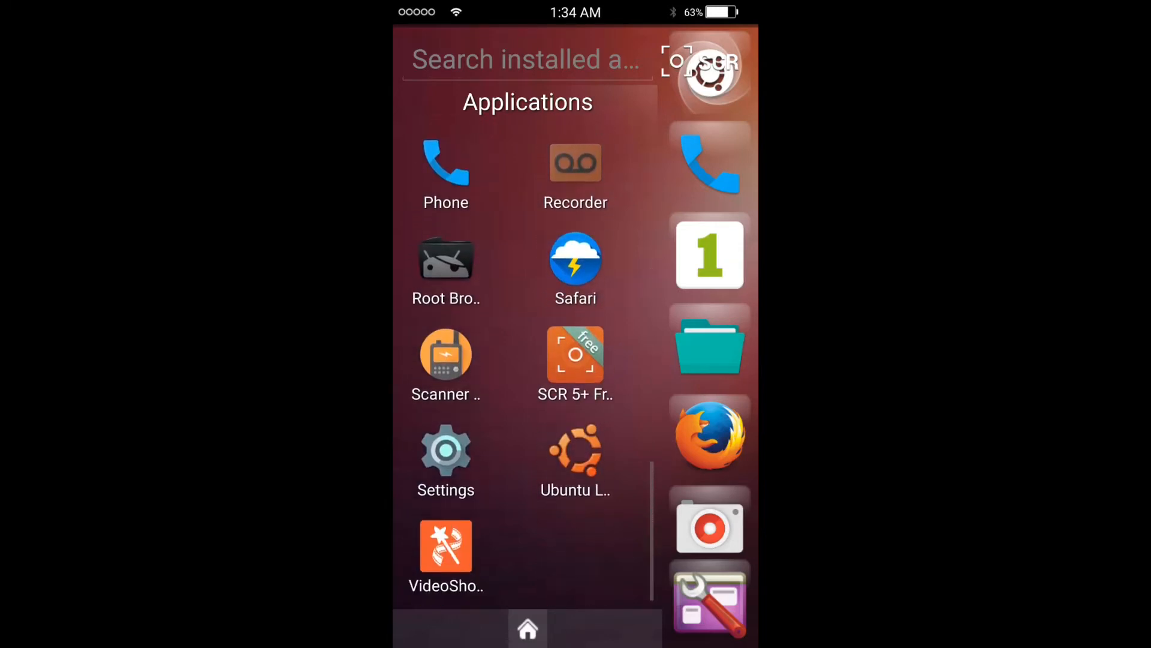
{"action": "left_click", "coordinate": [446, 455]}
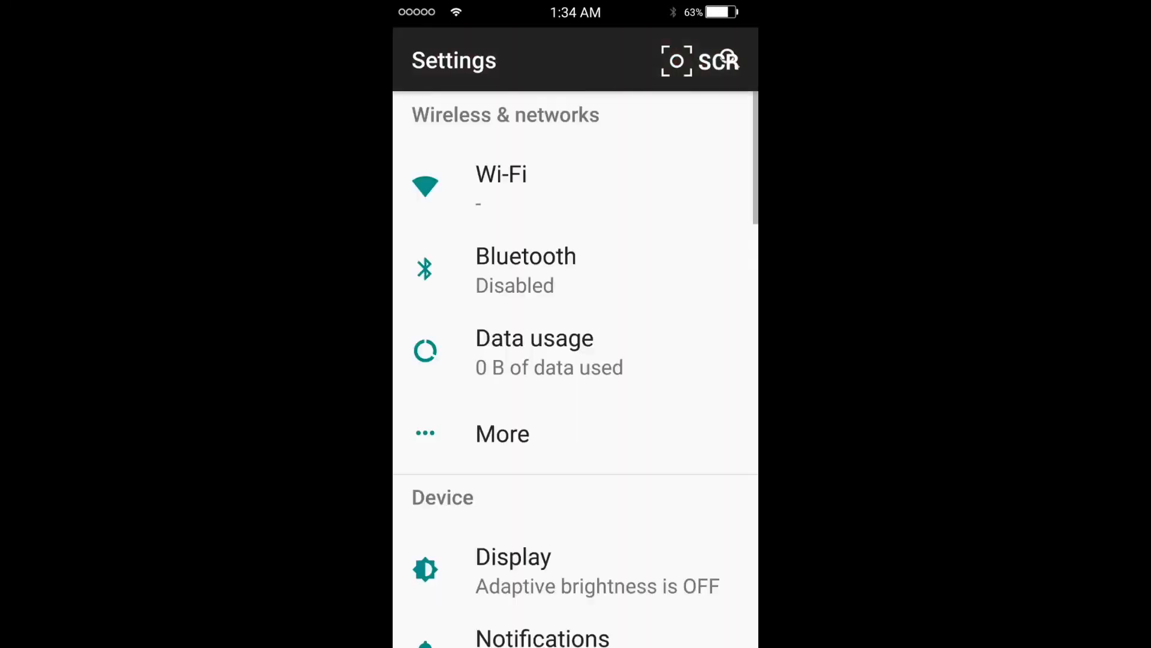
{"action": "scroll", "scroll_direction": "down", "scroll_amount": 3}
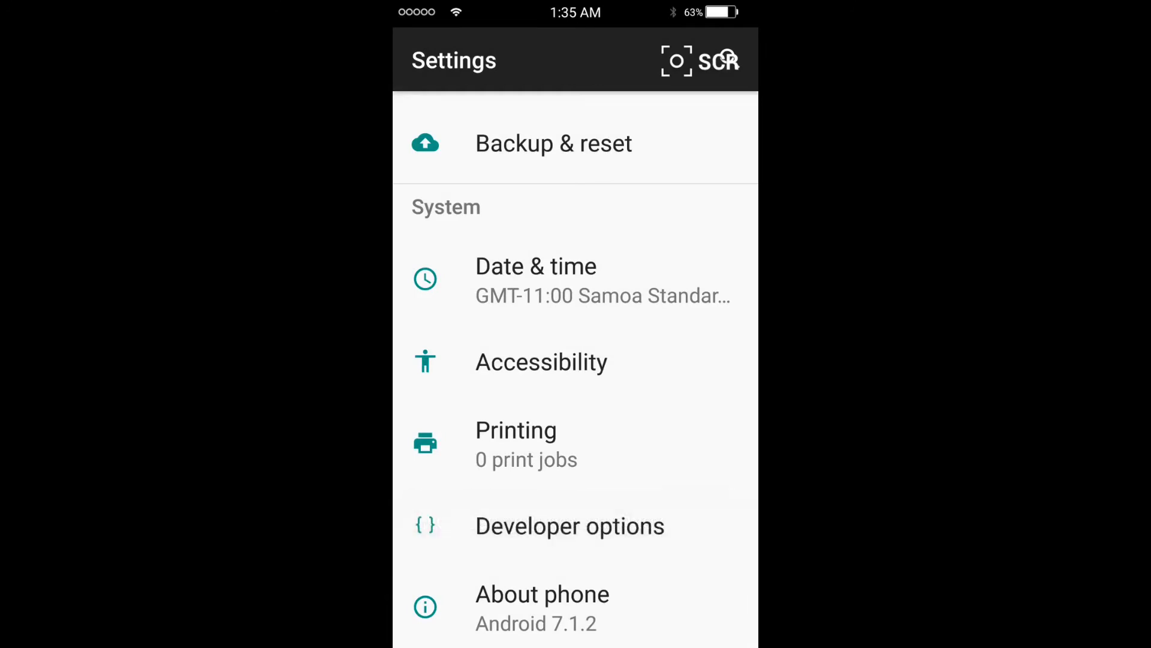
{"action": "left_click", "coordinate": [570, 525]}
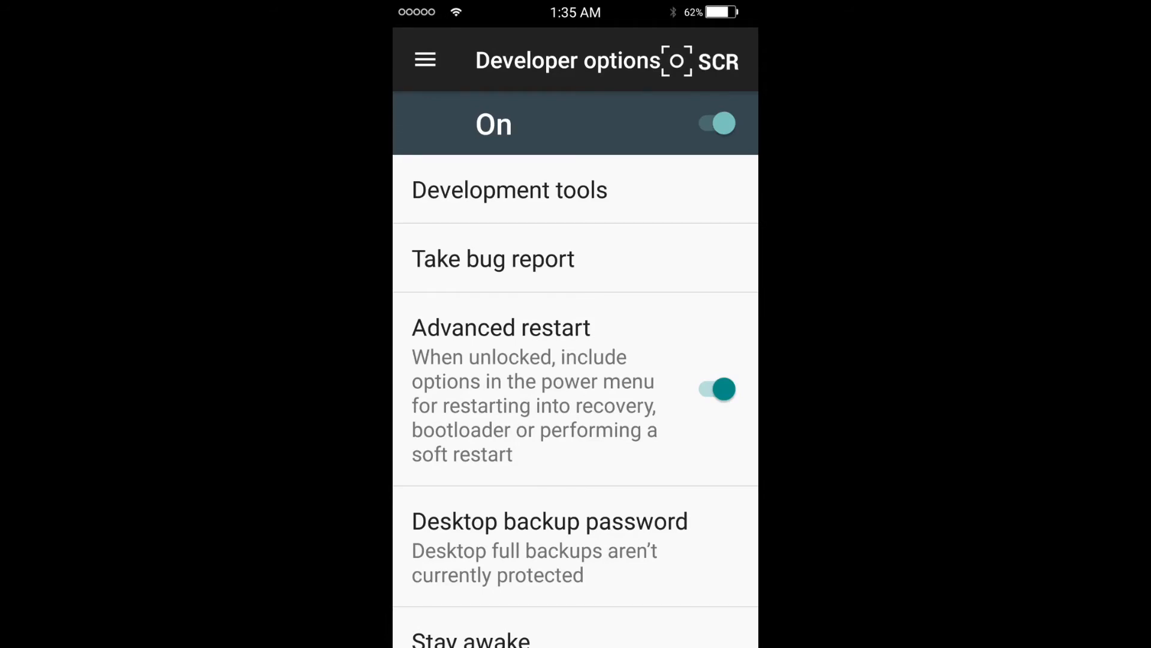
{"action": "scroll", "scroll_direction": "down", "scroll_amount": 3}
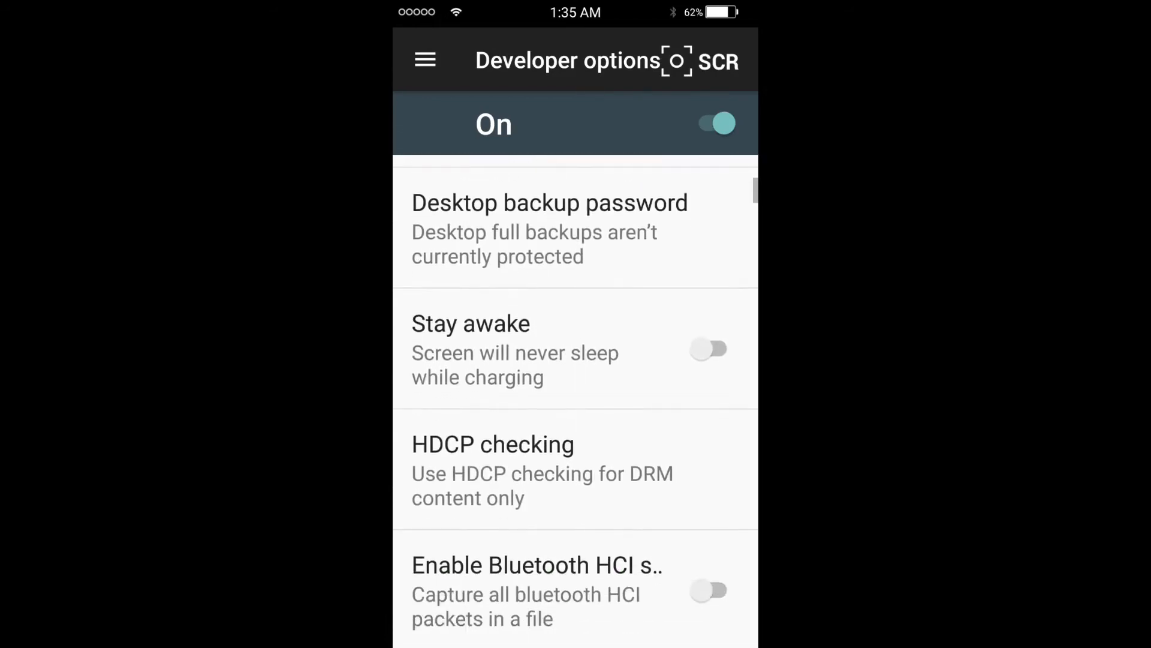
{"action": "scroll", "scroll_direction": "down", "scroll_amount": 3}
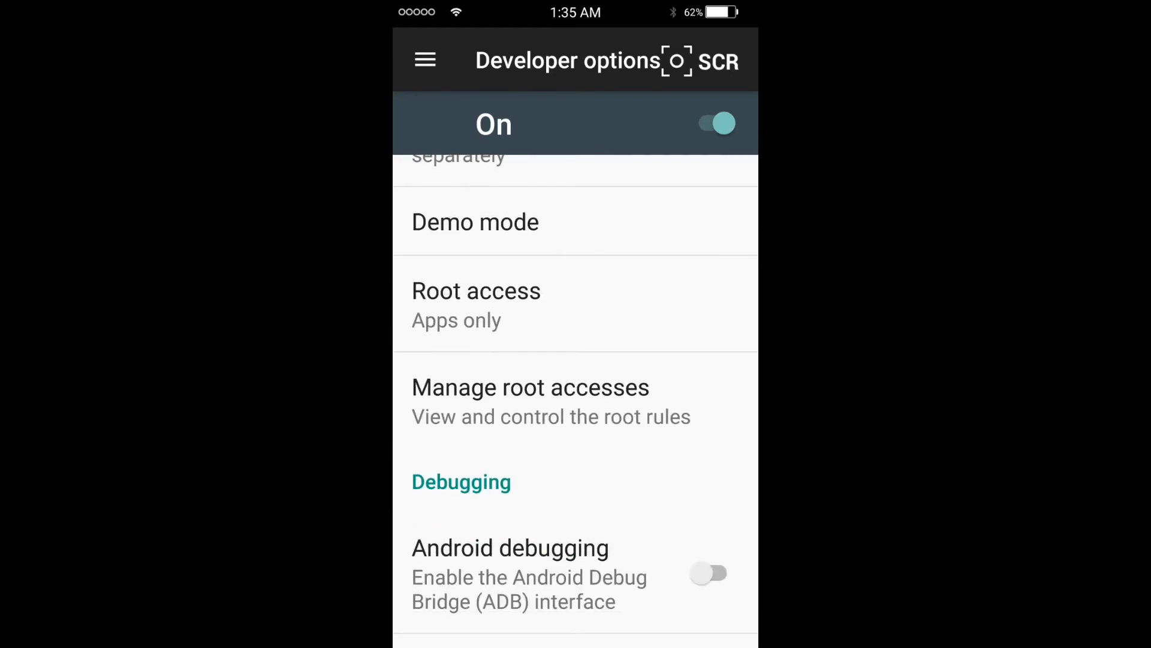
{"action": "left_click", "coordinate": [476, 305]}
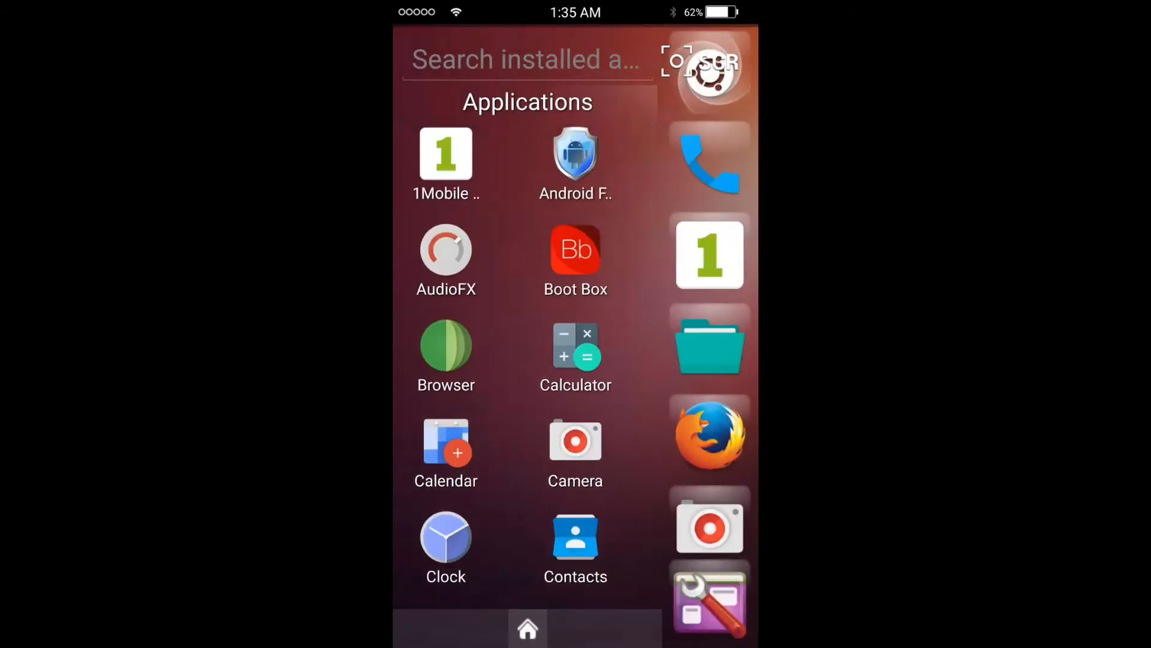
Step: Launch Root Browser from the Applications list, reaching its download-utilities prompt
{"action": "left_click", "coordinate": [576, 163]}
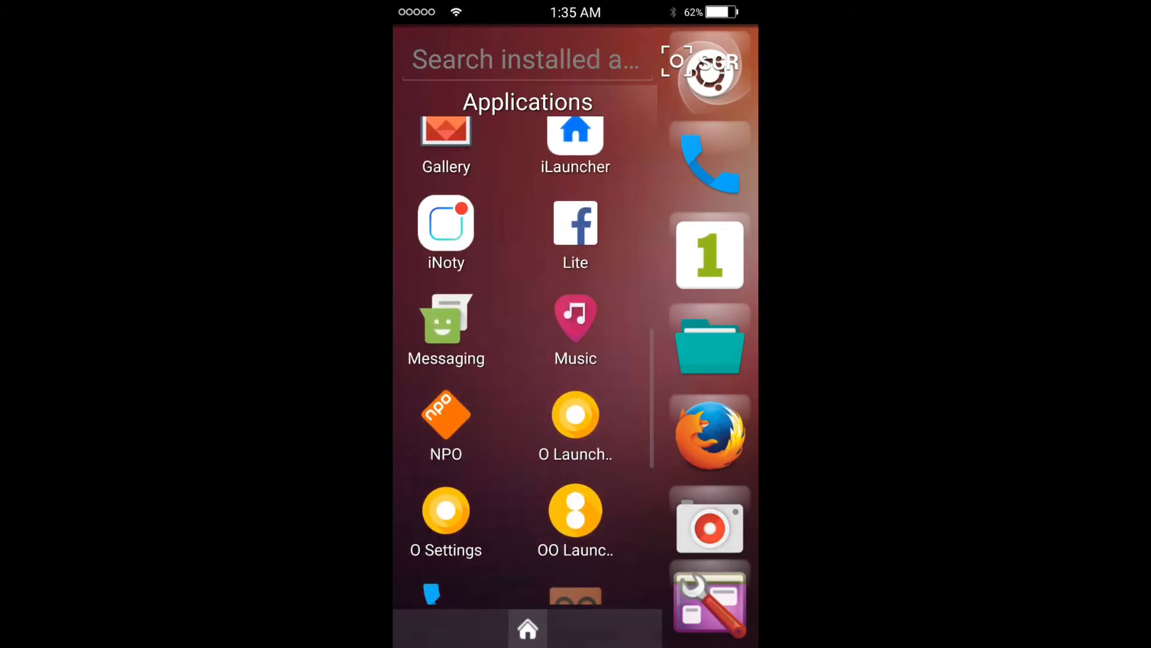
{"action": "scroll", "scroll_direction": "down", "scroll_amount": 3}
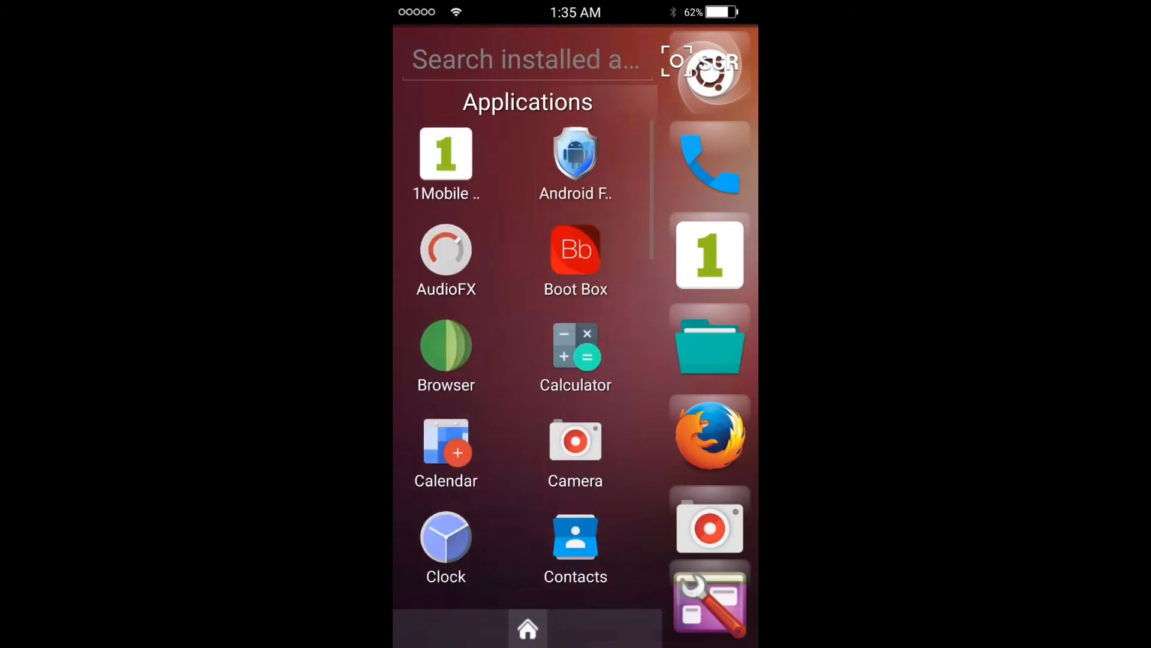
{"action": "scroll", "scroll_direction": "down", "scroll_amount": 3}
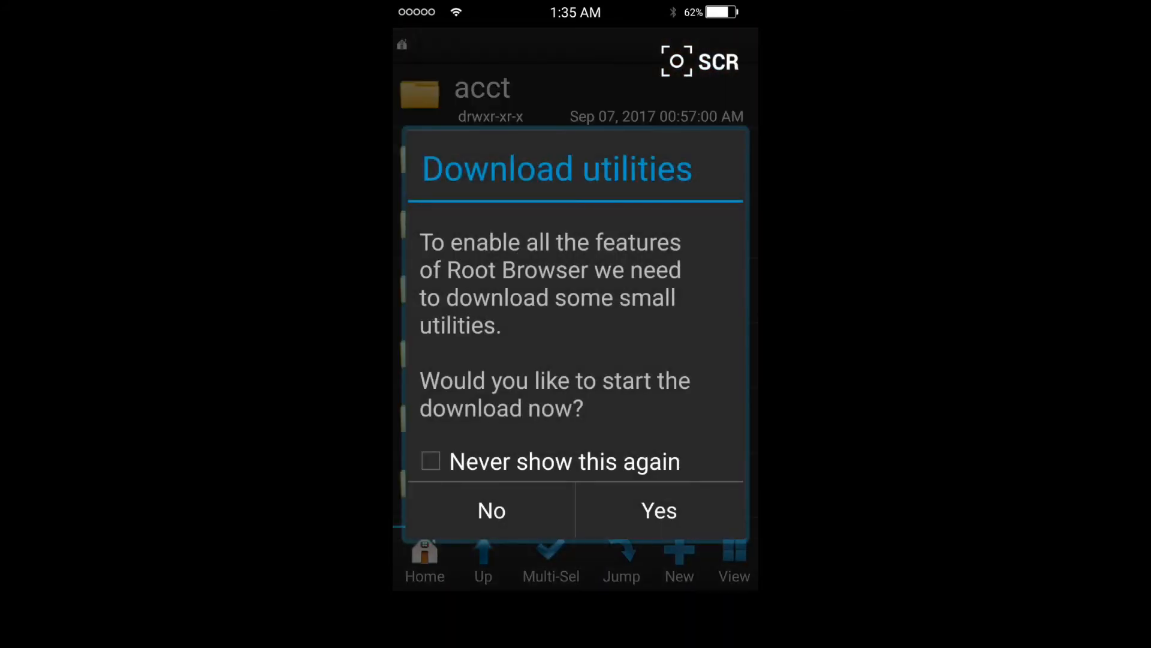
Step: Decline the utilities download and browse through the root and /system folders
{"action": "left_click", "coordinate": [490, 510]}
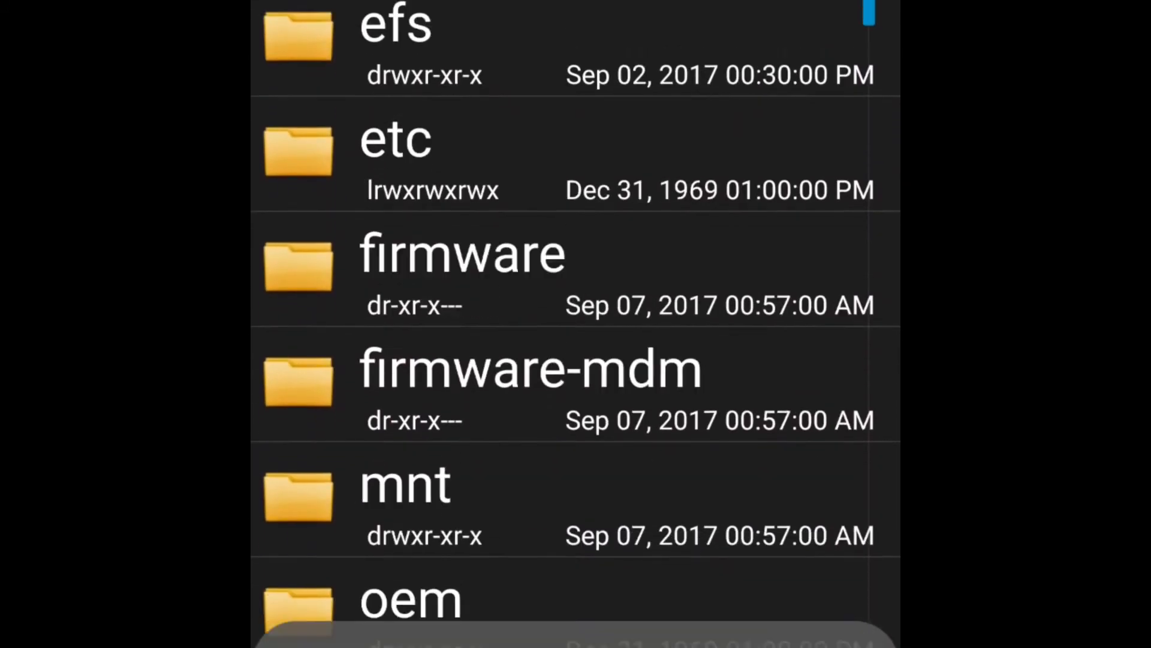
{"action": "scroll", "scroll_direction": "down", "scroll_amount": 3}
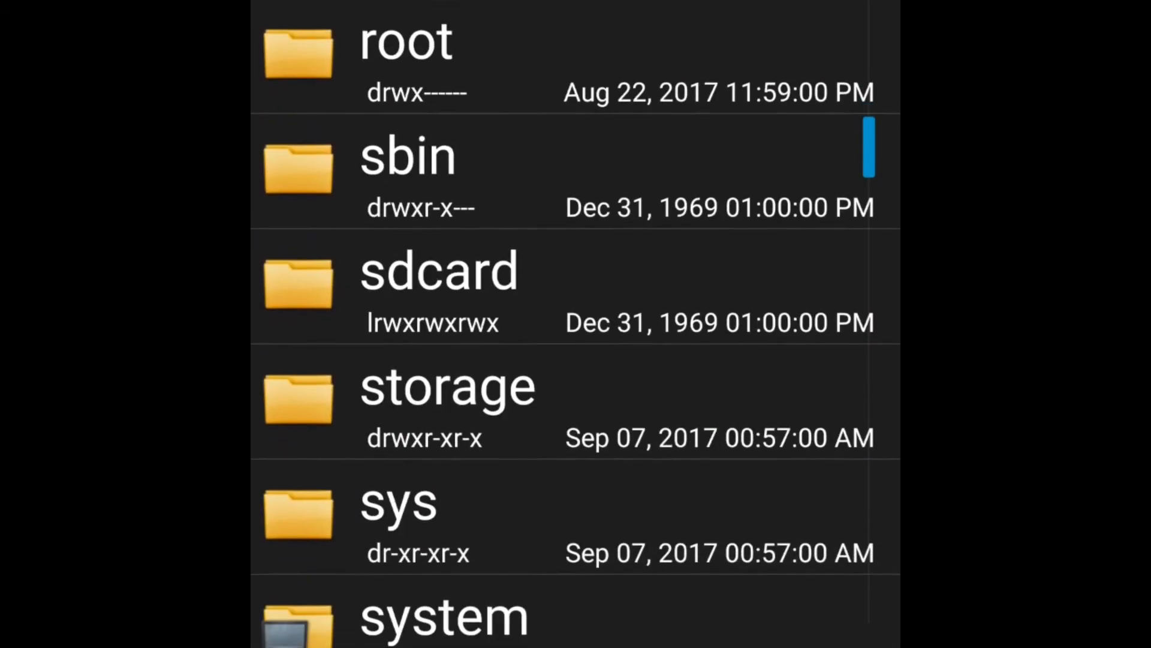
{"action": "scroll", "scroll_direction": "down", "scroll_amount": 3}
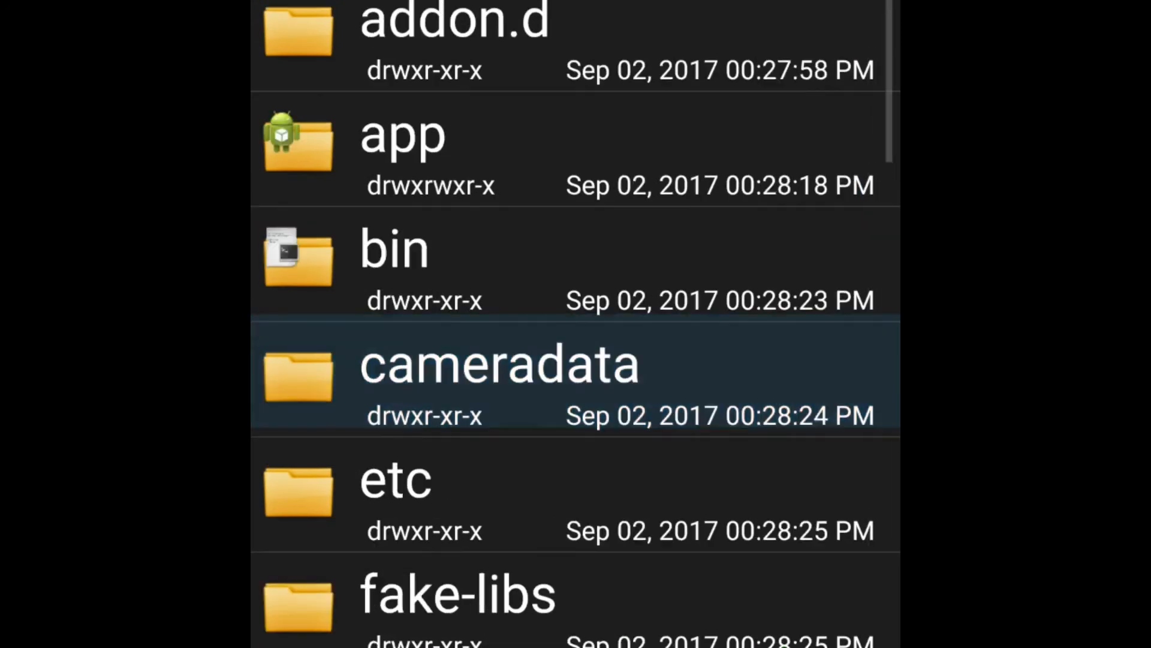
{"action": "scroll", "scroll_direction": "down", "scroll_amount": 3}
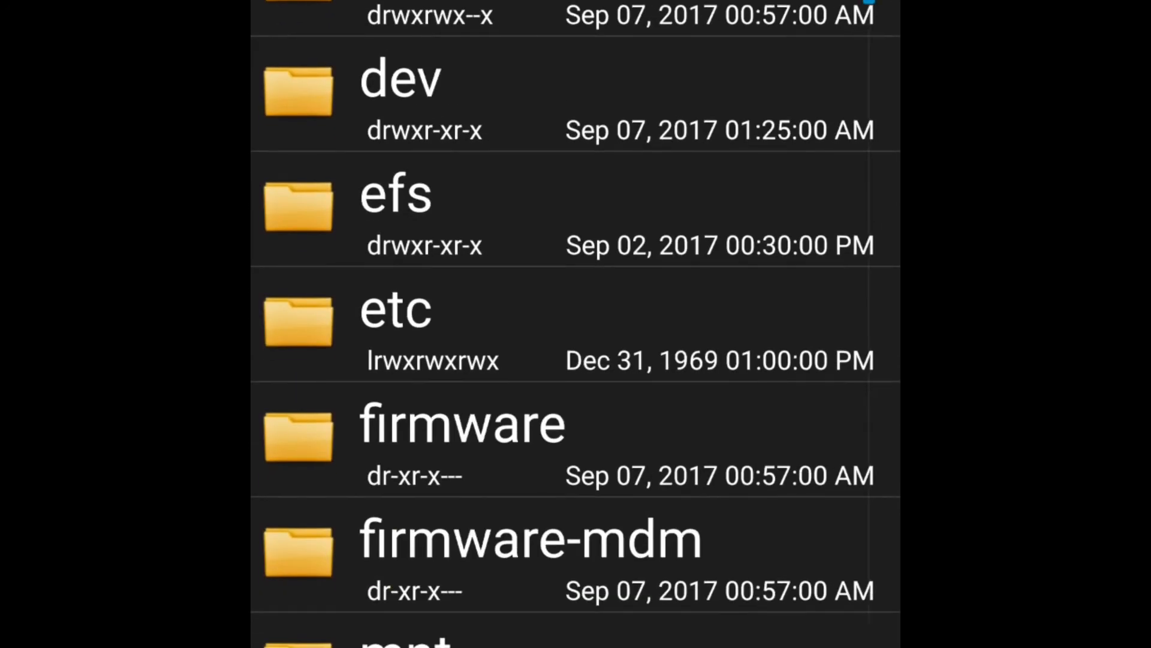
{"action": "scroll", "scroll_direction": "down", "scroll_amount": 3}
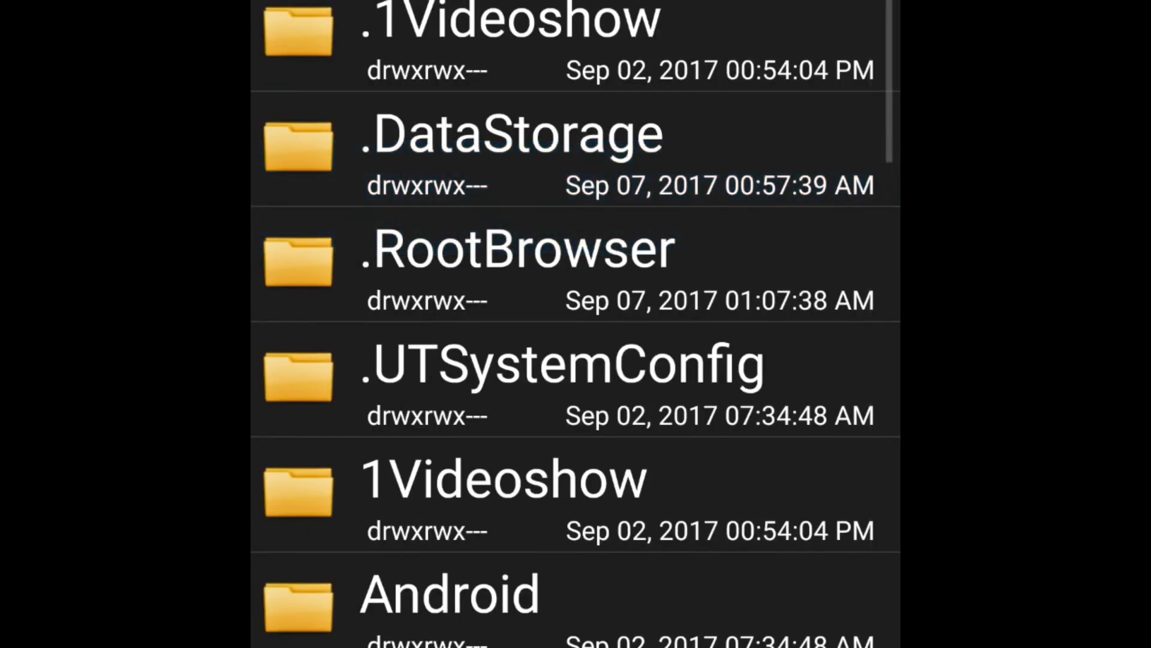
{"action": "scroll", "scroll_direction": "down", "scroll_amount": 3}
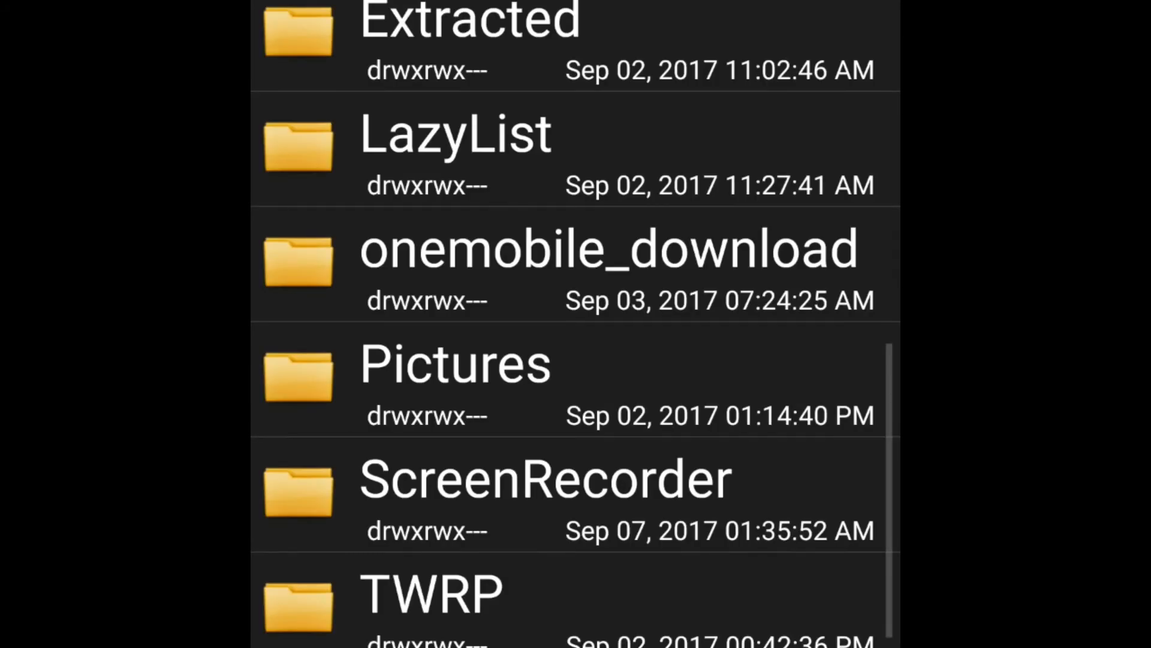
Step: Browse /sdcard, copy bootanimation.zip and scroll for a paste target folder
{"action": "scroll", "scroll_direction": "down", "scroll_amount": 3}
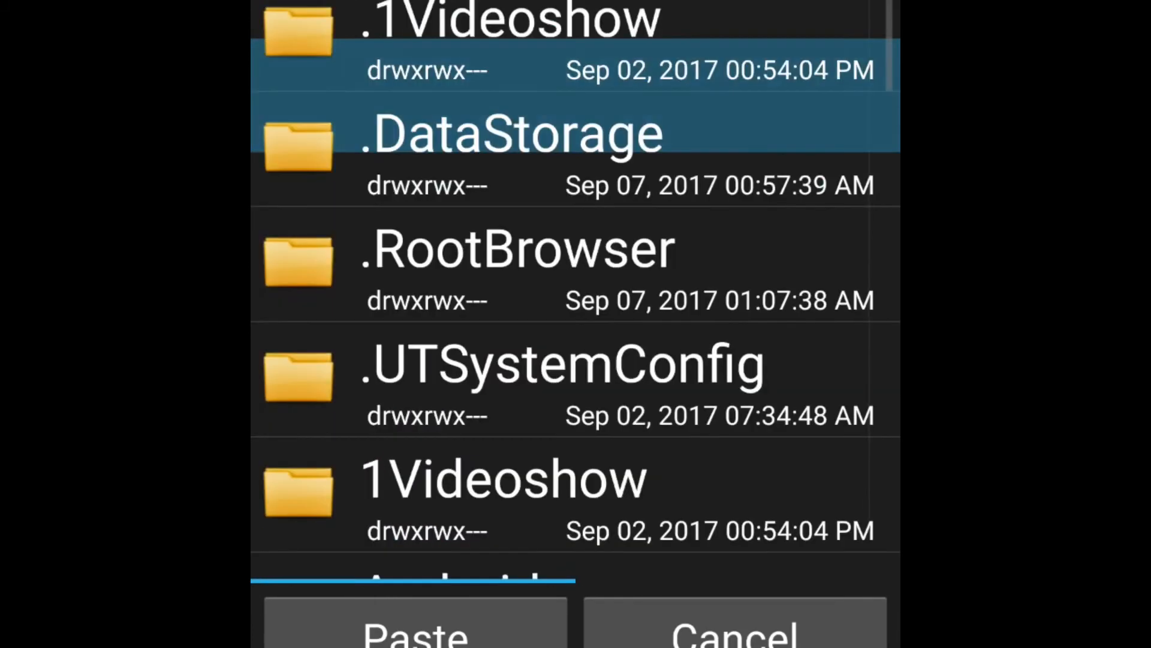
{"action": "scroll", "scroll_direction": "down", "scroll_amount": 3}
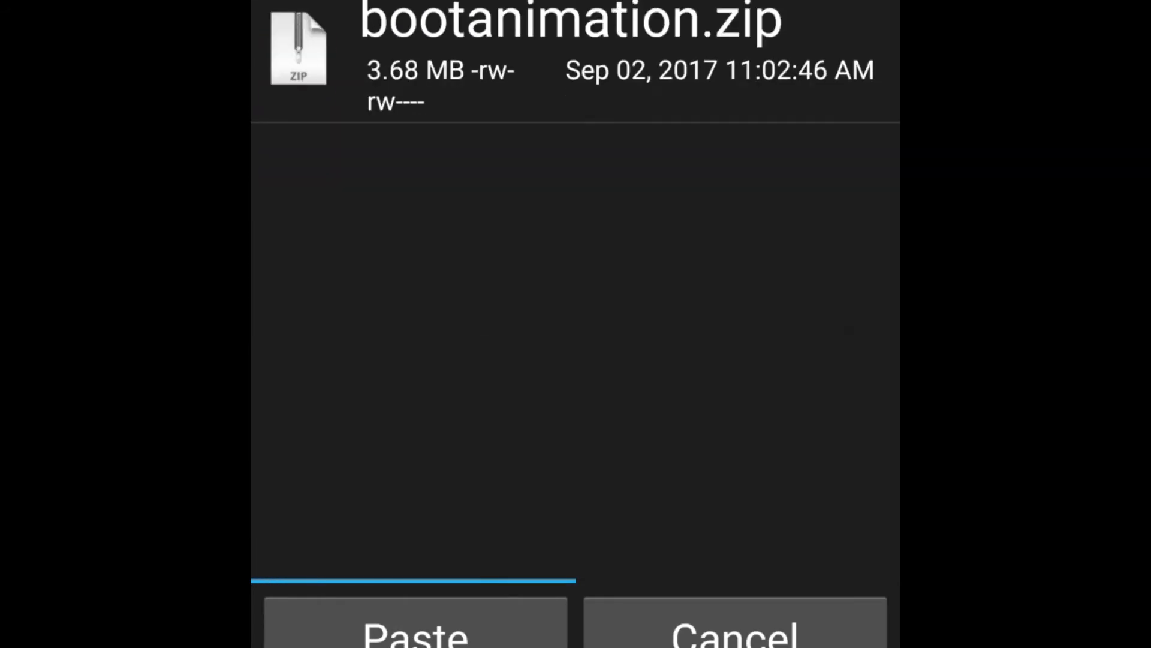
{"action": "scroll", "scroll_direction": "down", "scroll_amount": 3}
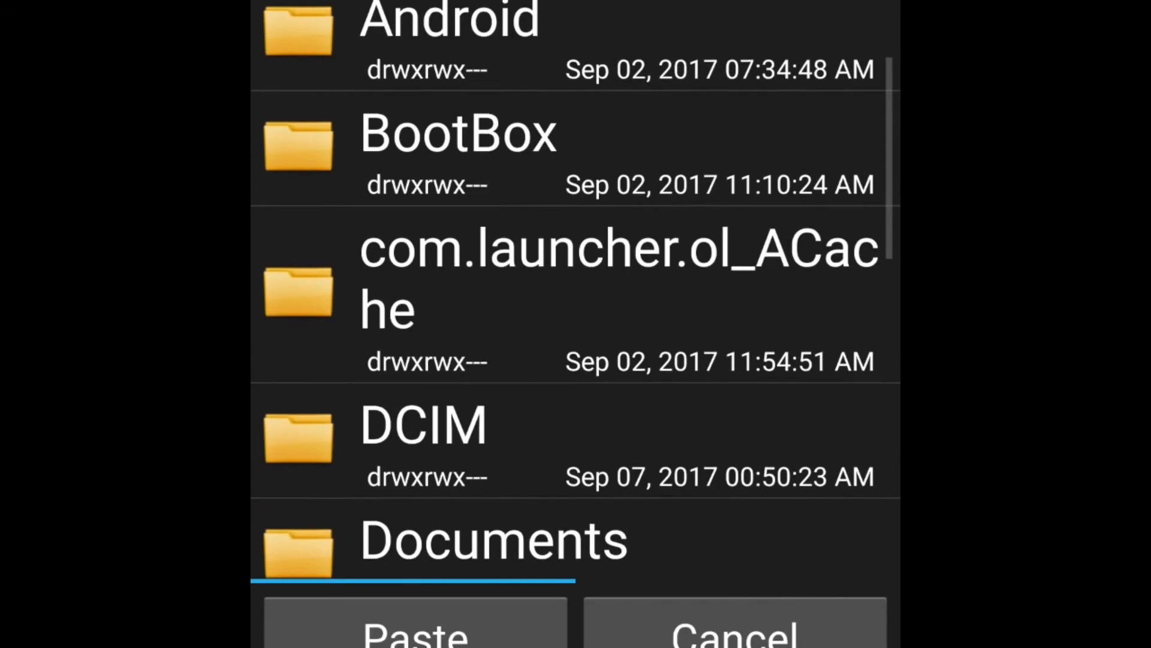
{"action": "scroll", "scroll_direction": "down", "scroll_amount": 3}
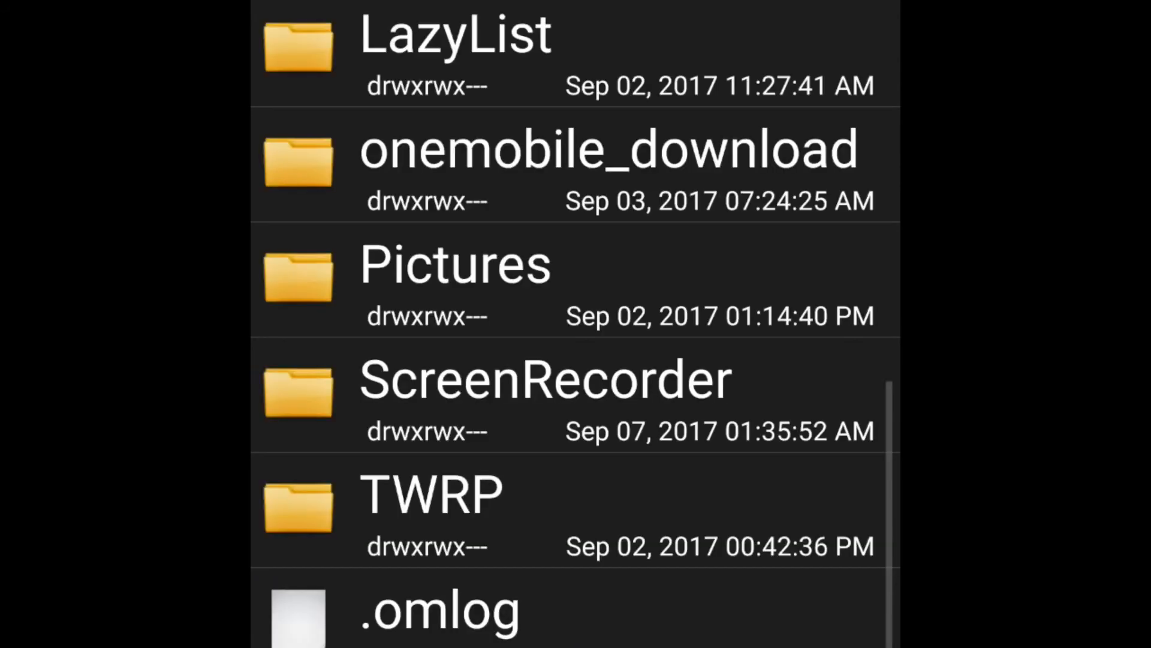
{"action": "scroll", "scroll_direction": "down", "scroll_amount": 3}
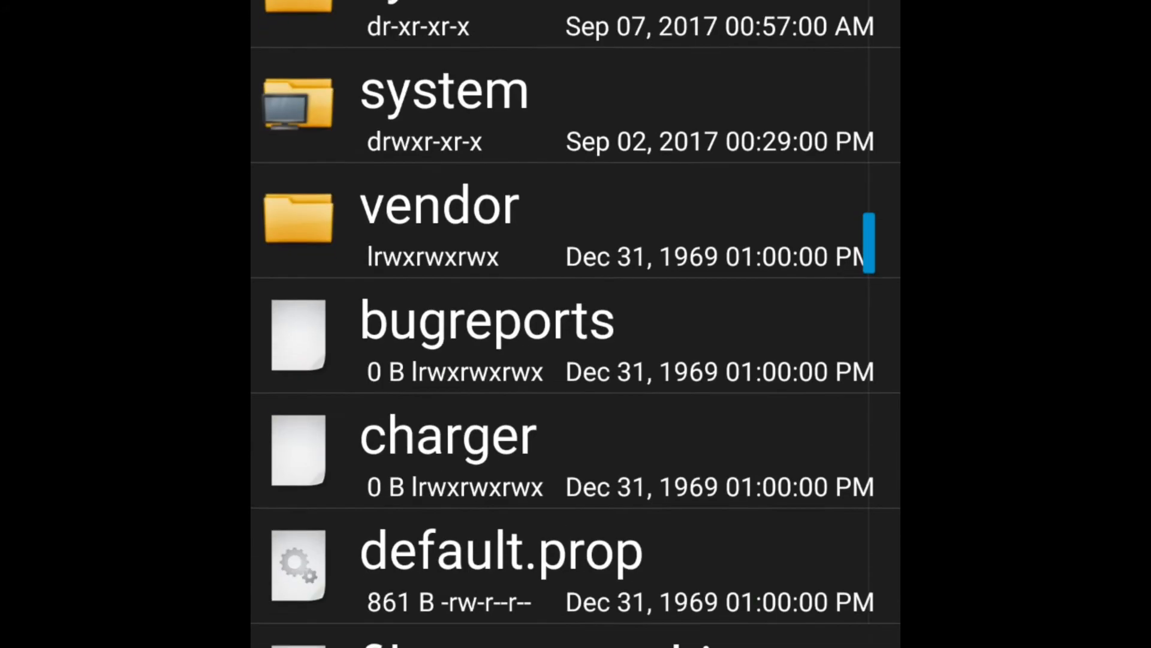
{"action": "scroll", "scroll_direction": "down", "scroll_amount": 3}
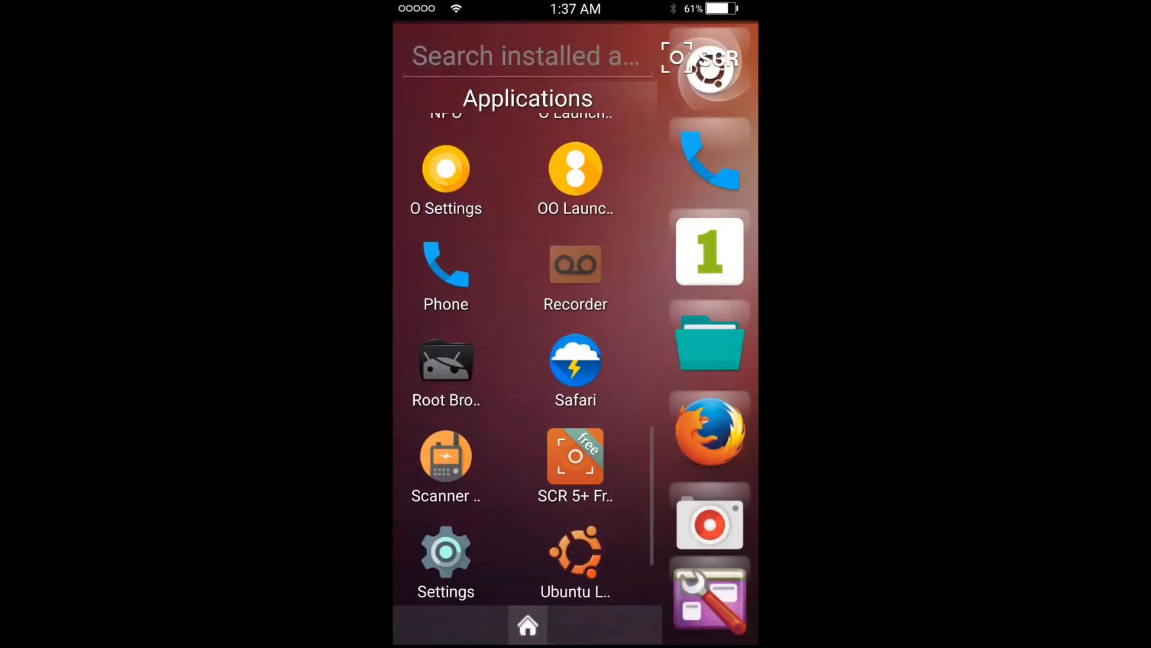
{"action": "scroll", "scroll_direction": "down", "scroll_amount": 3}
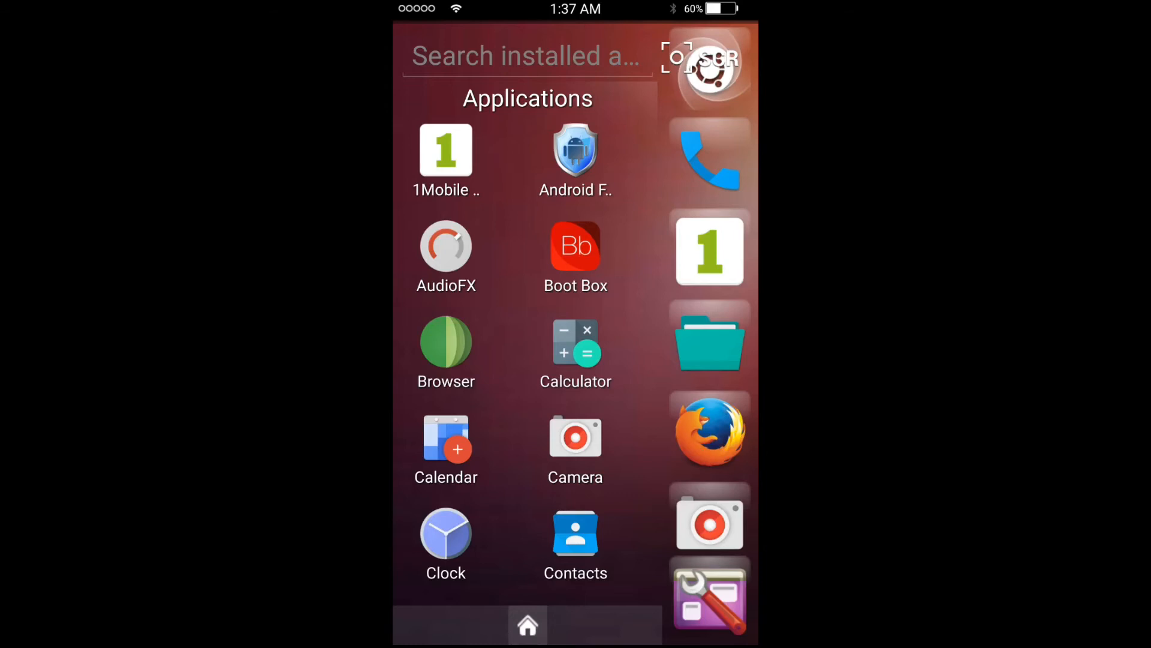
{"action": "scroll", "scroll_direction": "down", "scroll_amount": 3}
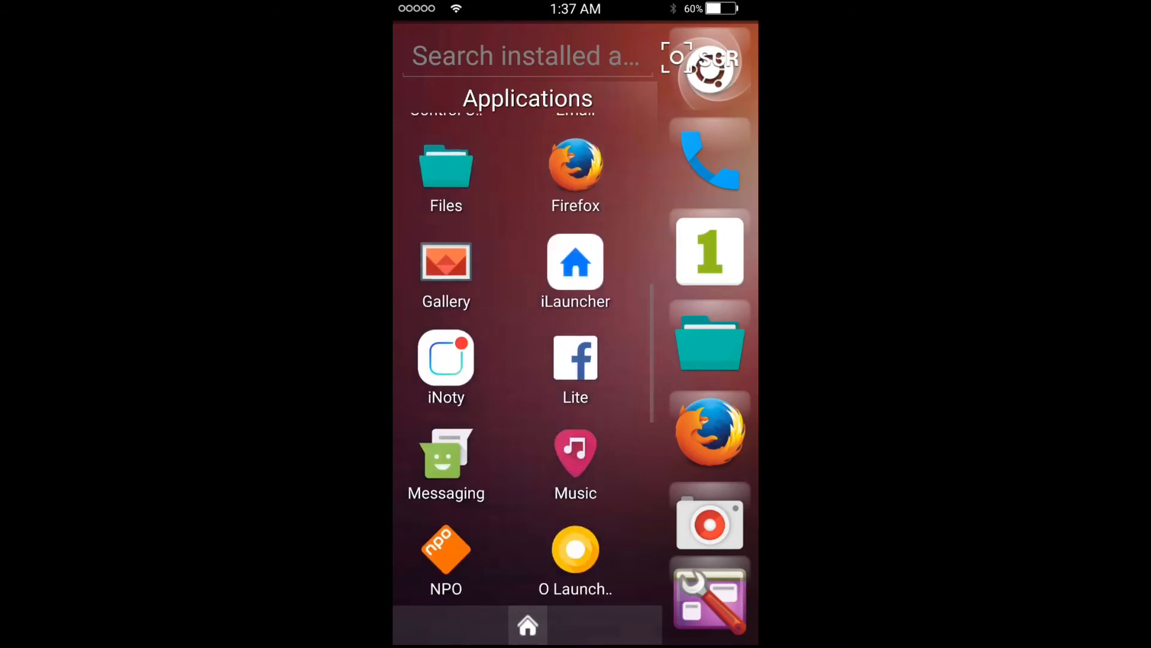
{"action": "scroll", "scroll_direction": "down", "scroll_amount": 3}
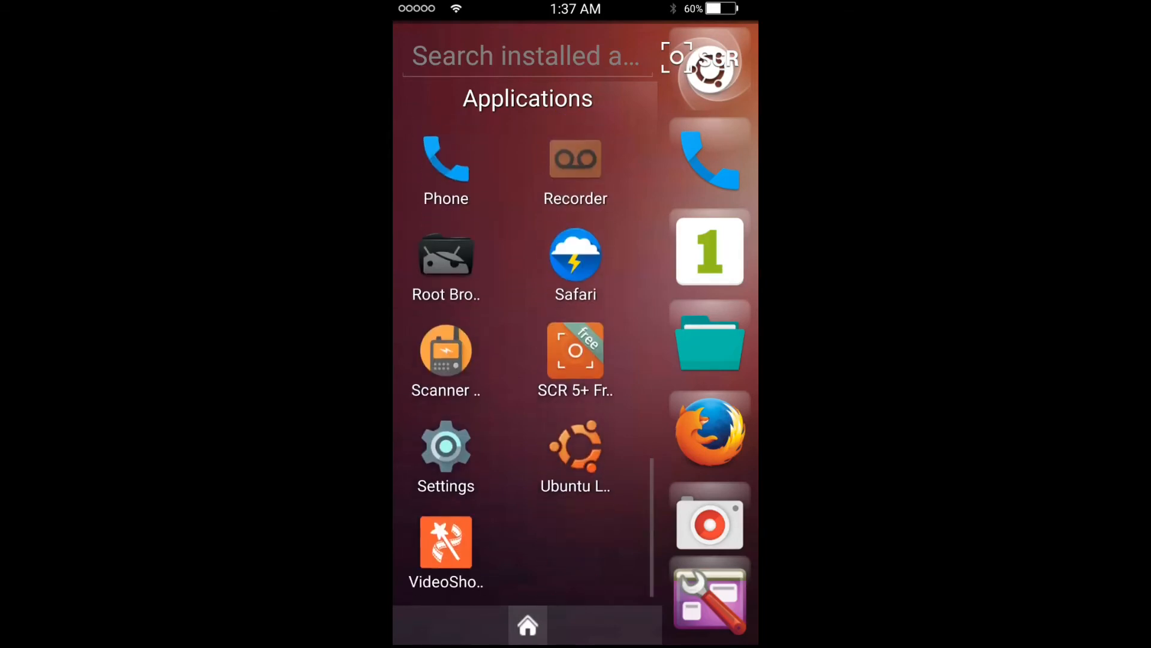
{"action": "scroll", "scroll_direction": "down", "scroll_amount": 3}
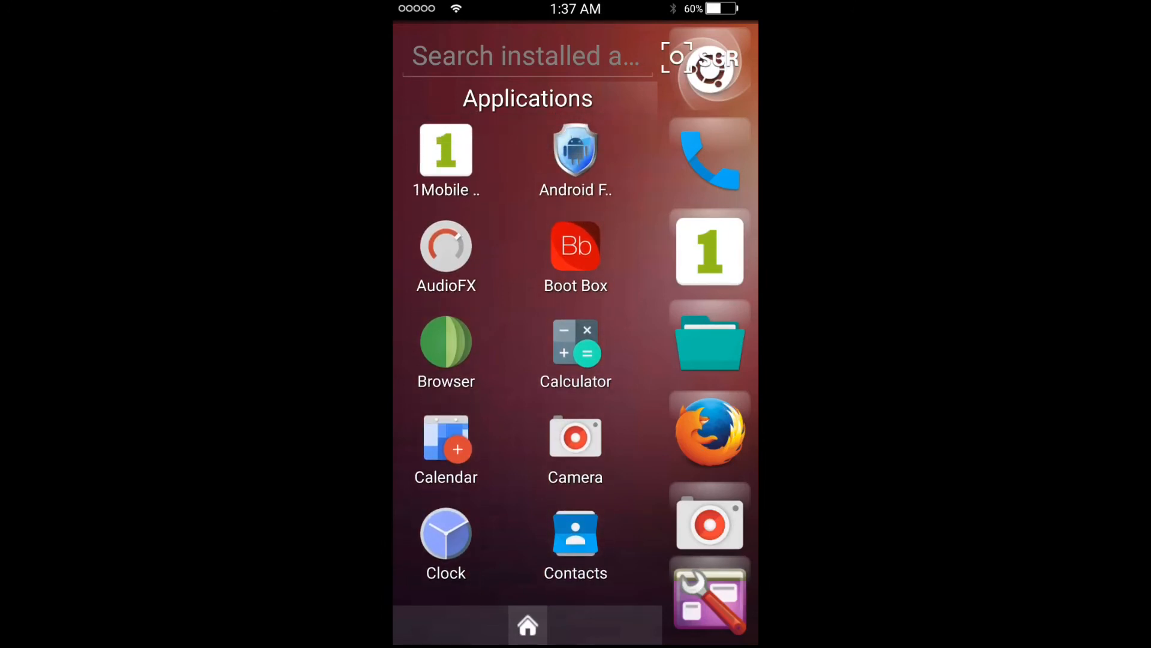
{"action": "scroll", "scroll_direction": "down", "scroll_amount": 3}
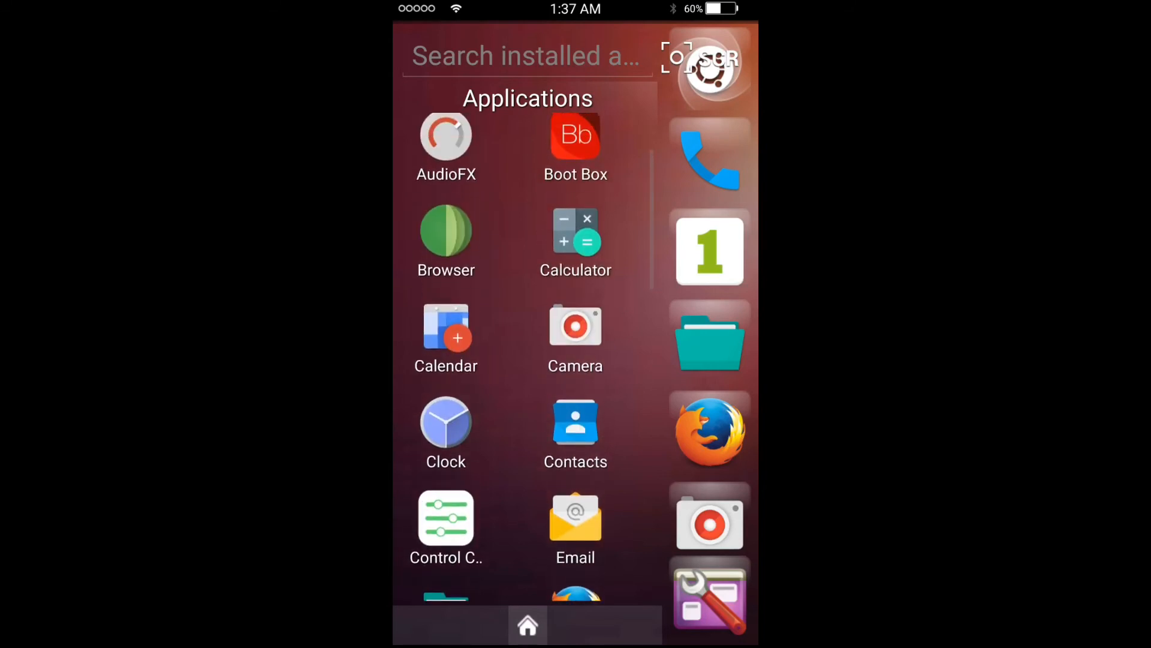
{"action": "scroll", "scroll_direction": "down", "scroll_amount": 3}
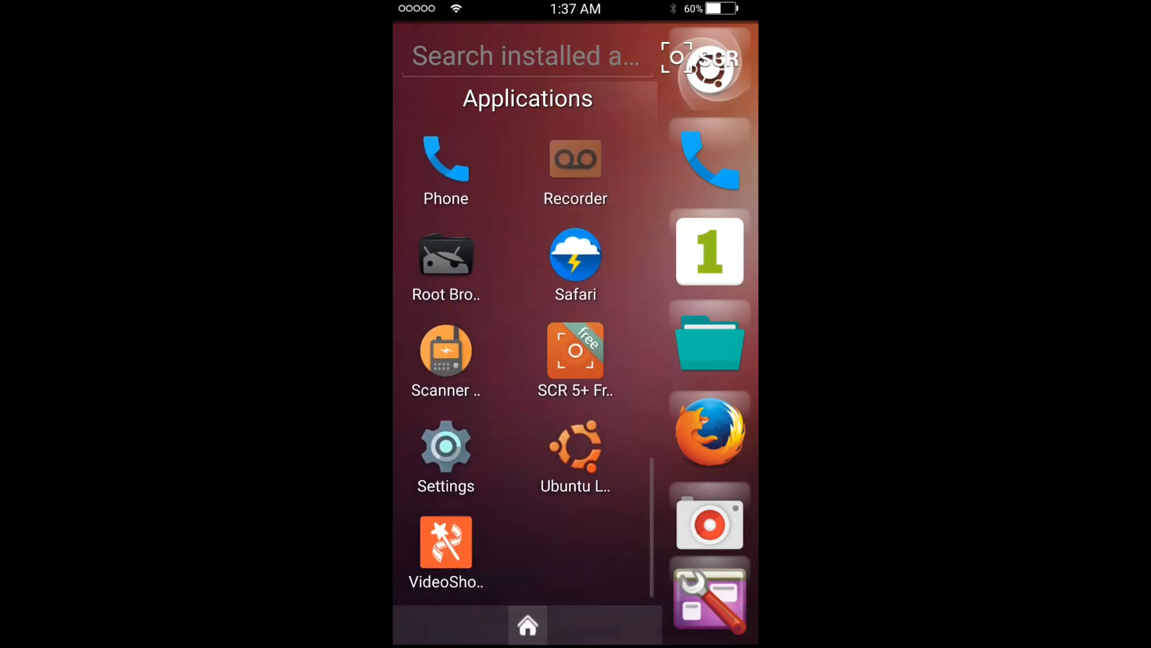
{"action": "scroll", "scroll_direction": "down", "scroll_amount": 3}
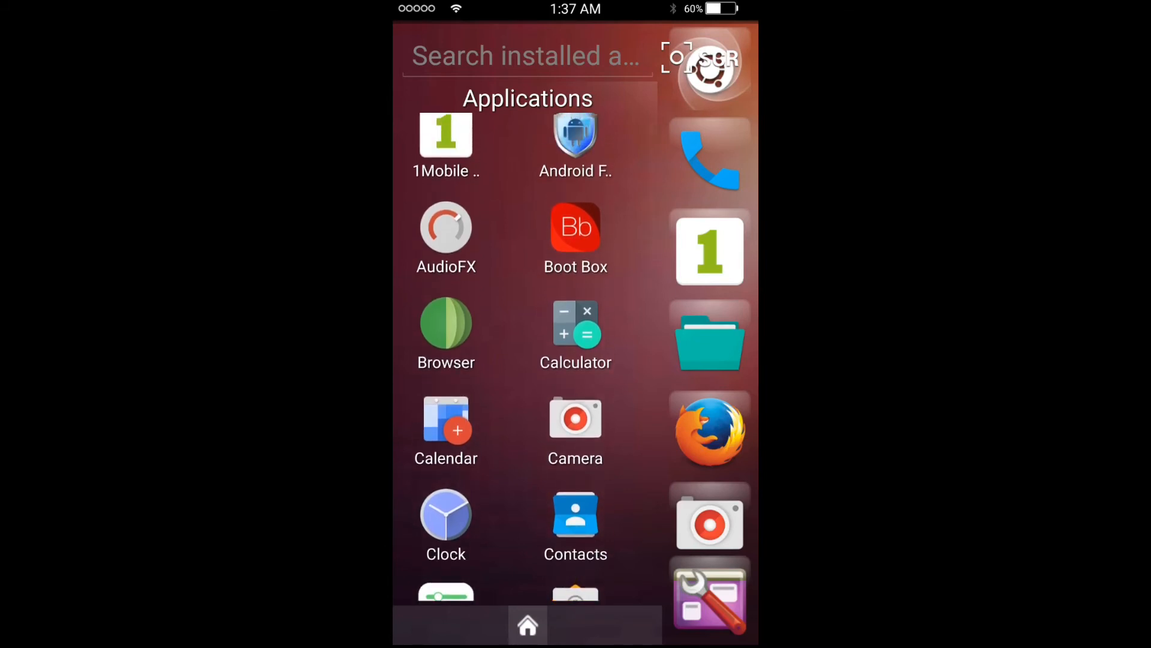
{"action": "scroll", "scroll_direction": "down", "scroll_amount": 3}
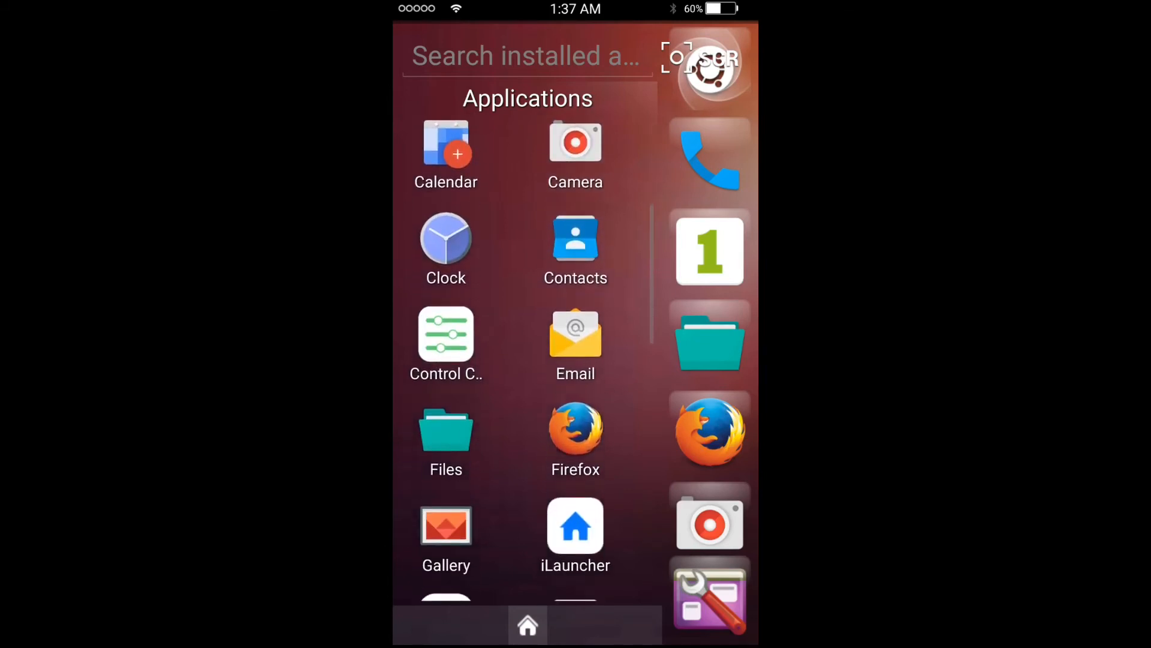
{"action": "scroll", "scroll_direction": "down", "scroll_amount": 3}
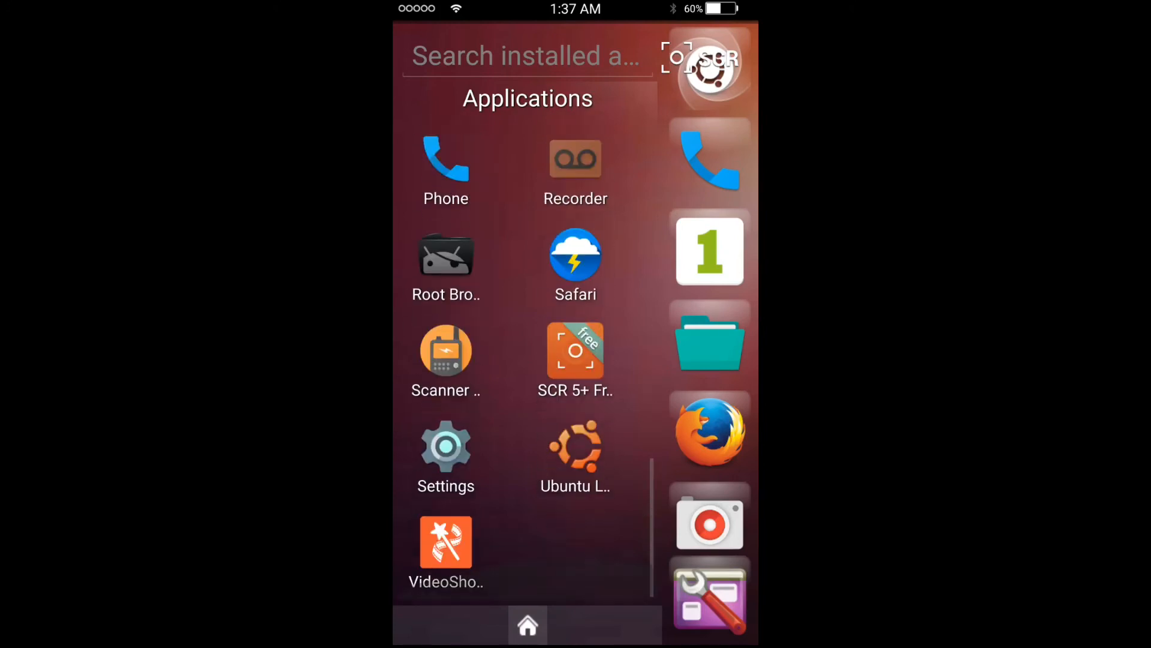
{"action": "scroll", "scroll_direction": "down", "scroll_amount": 3}
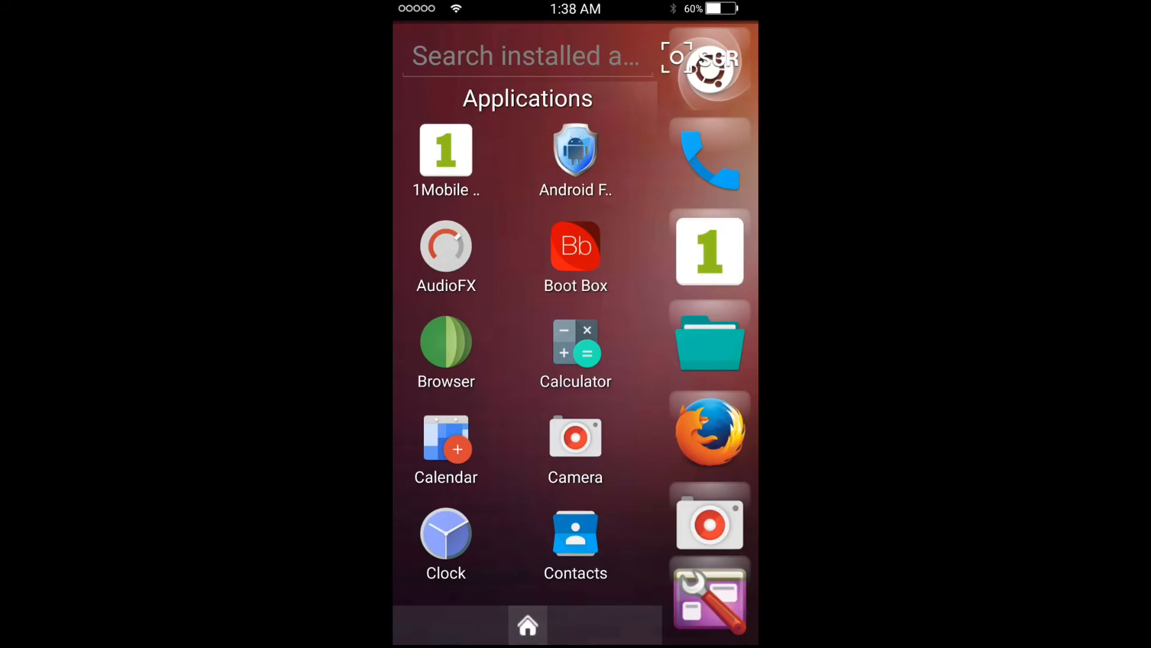
{"action": "scroll", "scroll_direction": "down", "scroll_amount": 3}
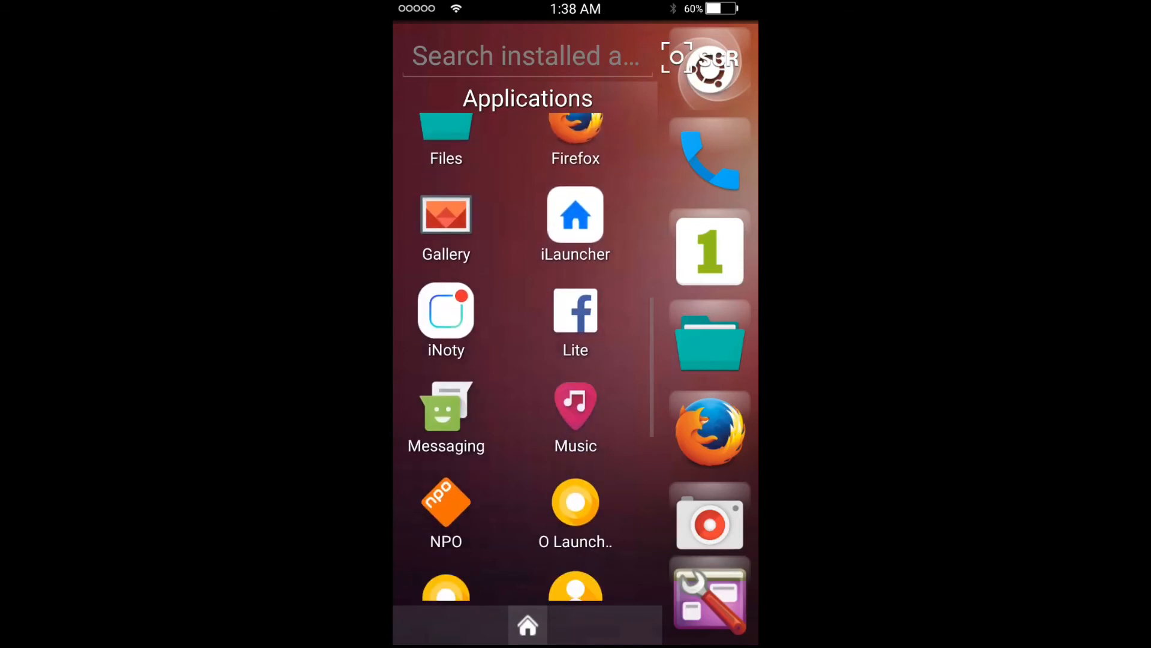
{"action": "scroll", "scroll_direction": "down", "scroll_amount": 3}
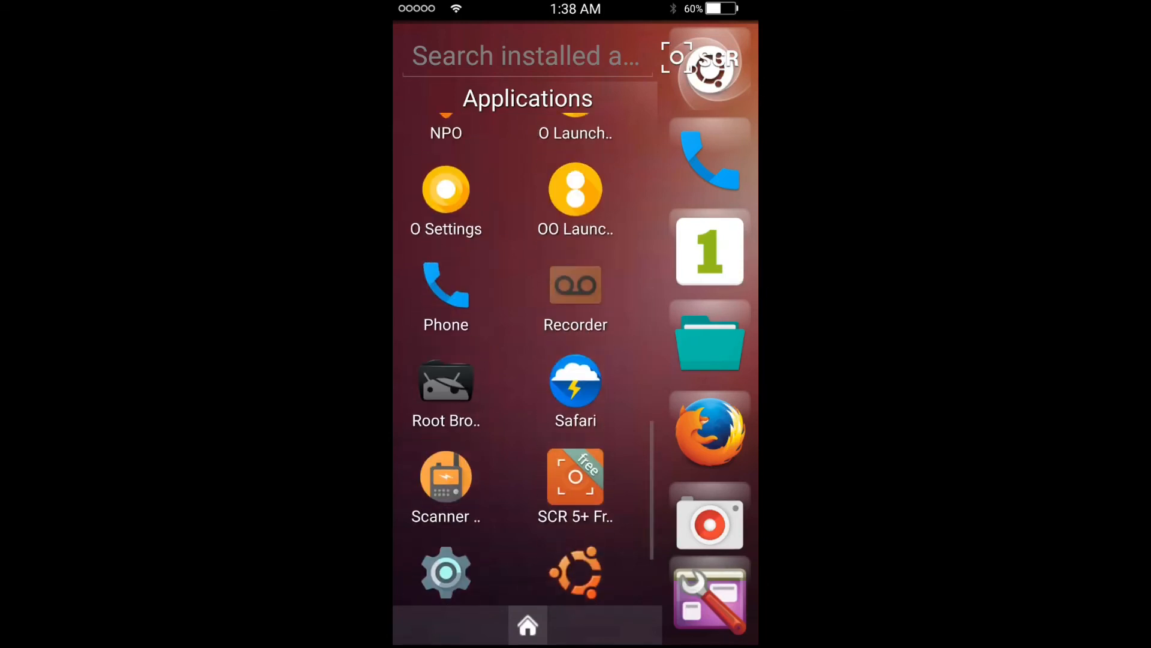
{"action": "scroll", "scroll_direction": "down", "scroll_amount": 3}
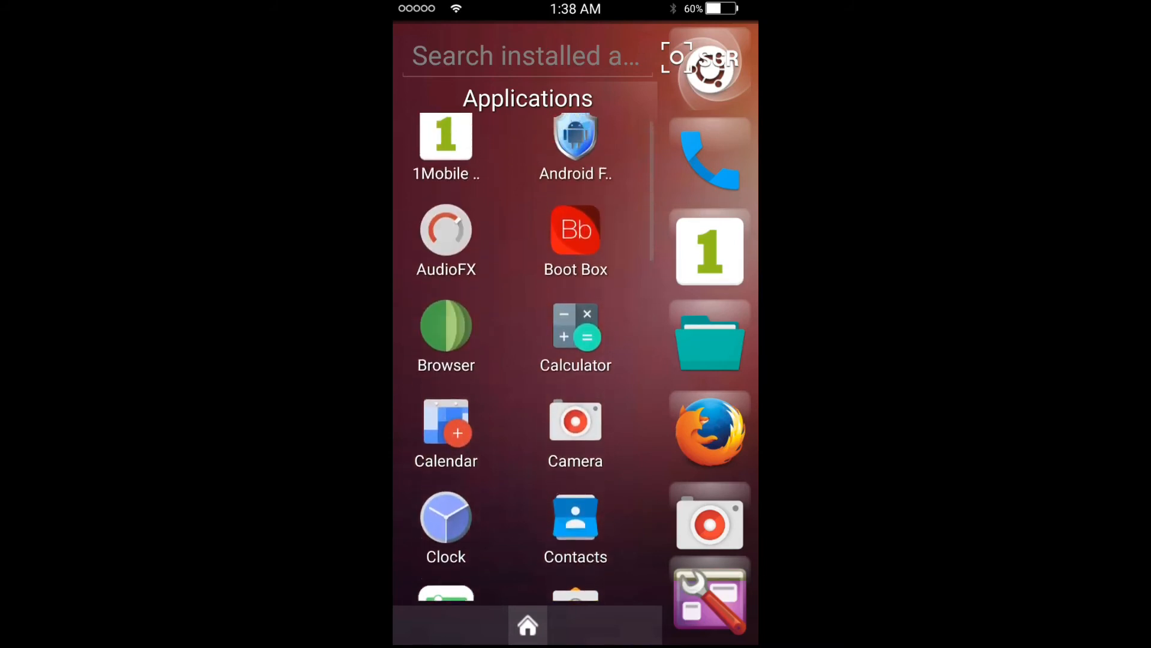
{"action": "scroll", "scroll_direction": "down", "scroll_amount": 3}
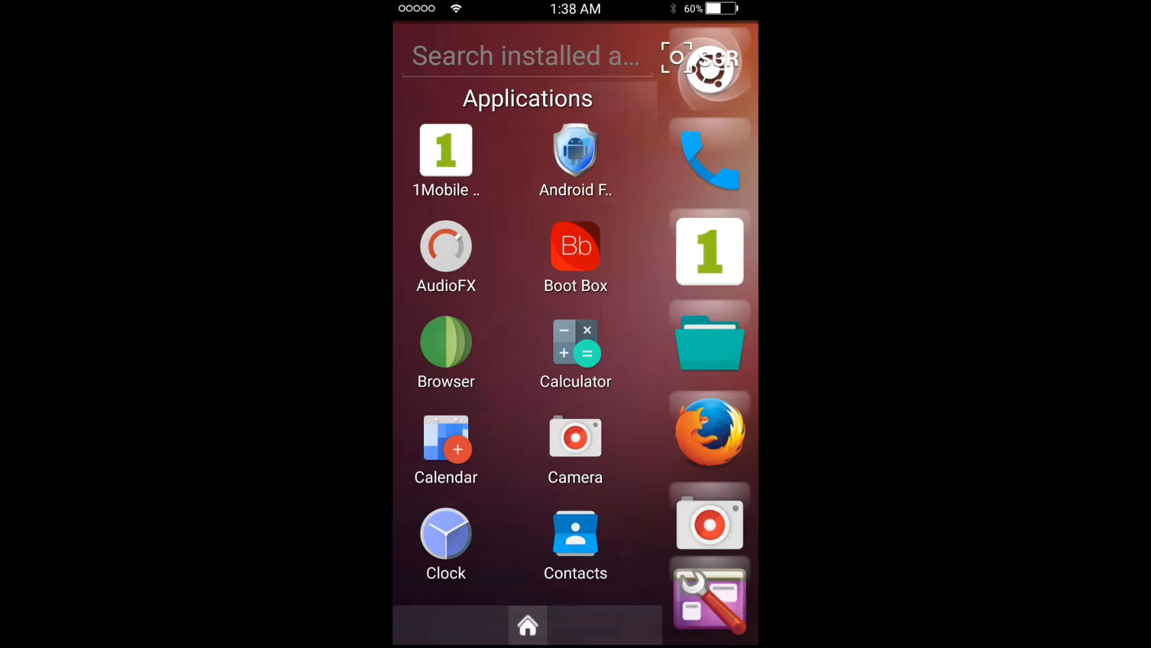
{"action": "scroll", "scroll_direction": "down", "scroll_amount": 3}
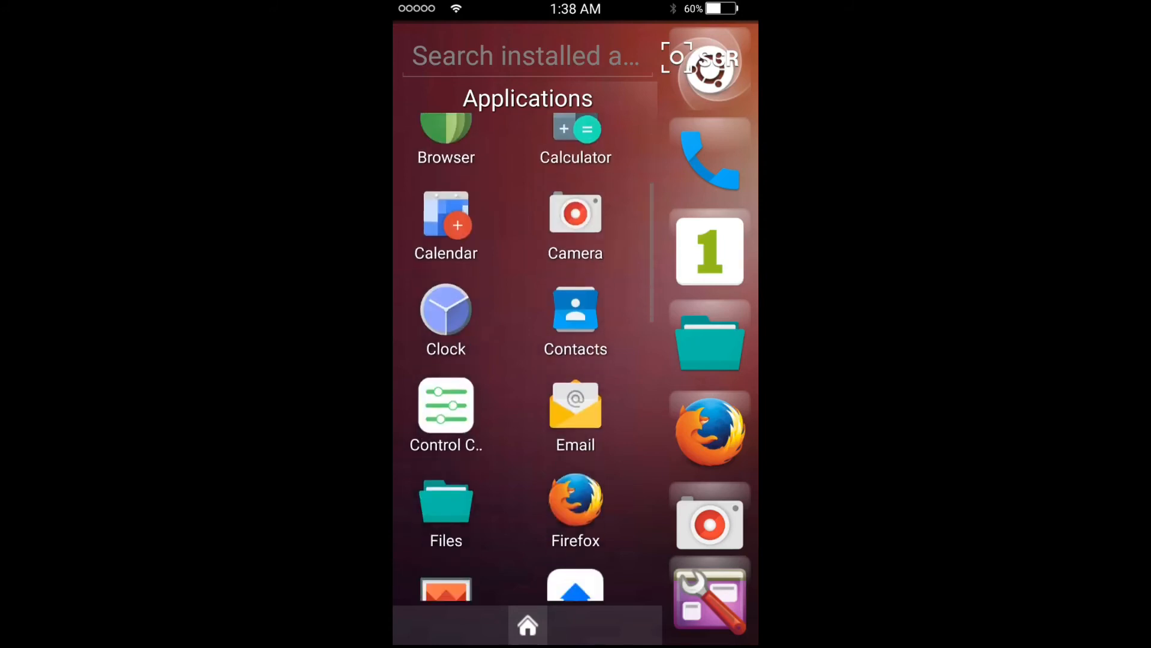
{"action": "scroll", "scroll_direction": "down", "scroll_amount": 3}
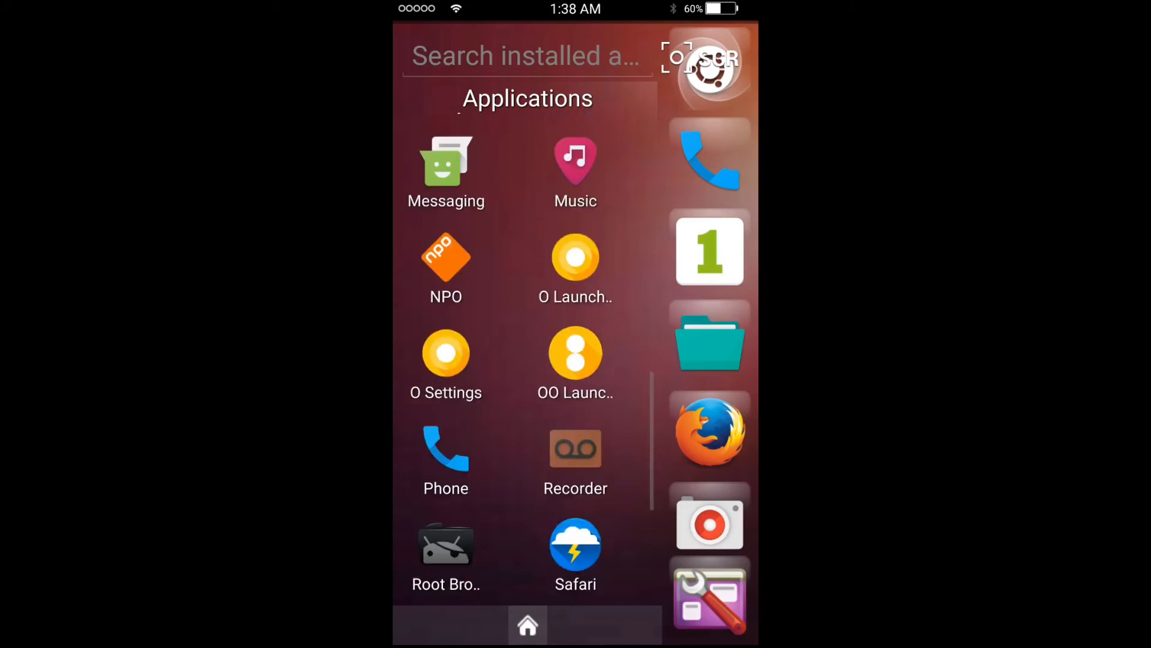
{"action": "scroll", "scroll_direction": "down", "scroll_amount": 3}
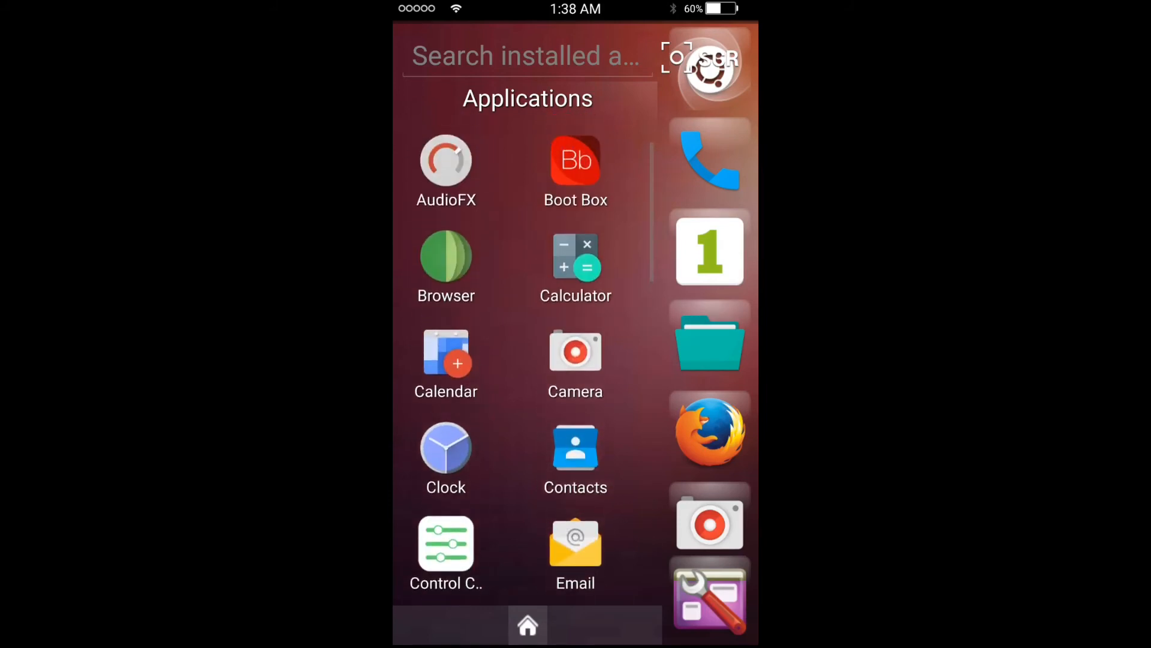
{"action": "scroll", "scroll_direction": "down", "scroll_amount": 3}
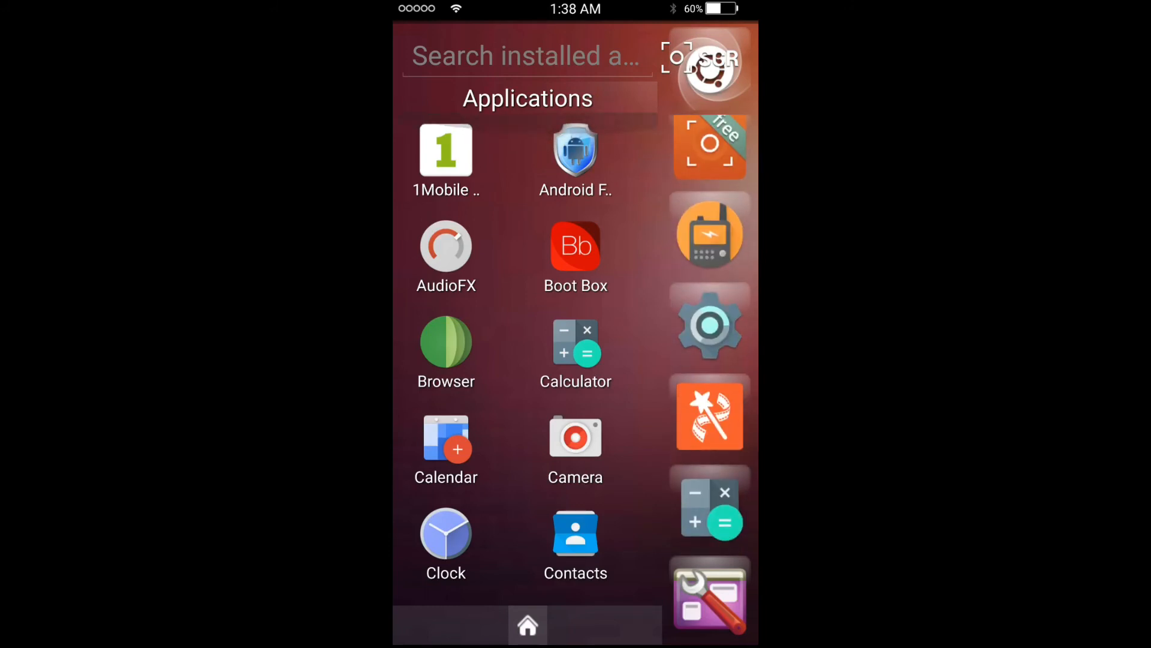
{"action": "scroll", "scroll_direction": "down", "scroll_amount": 3}
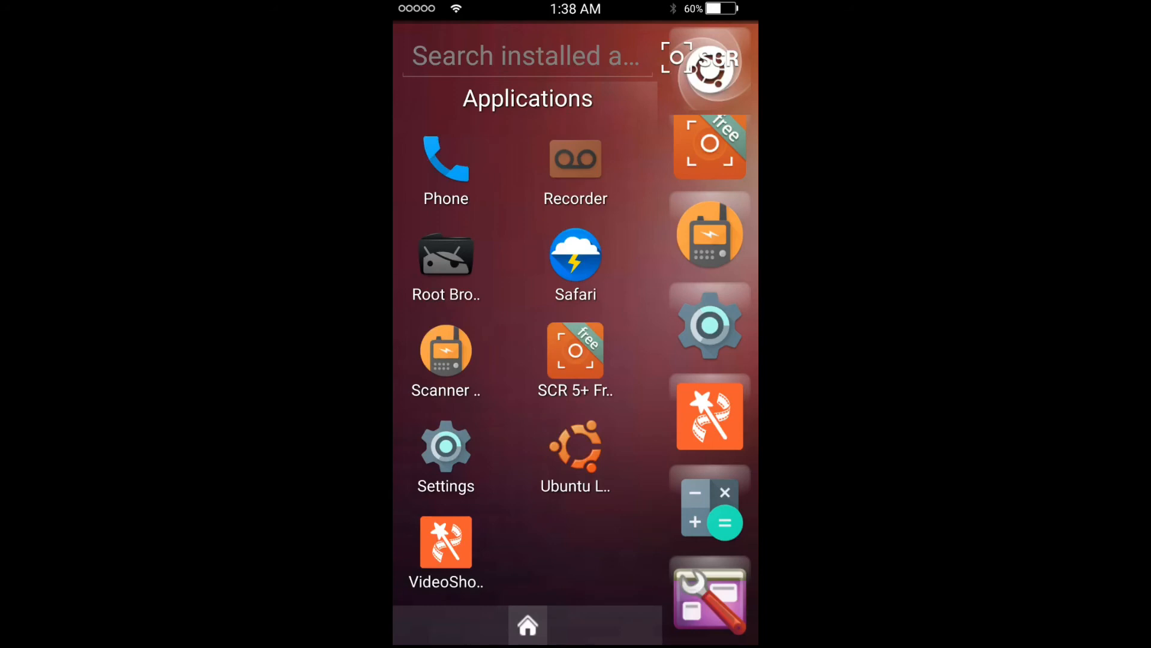
{"action": "scroll", "scroll_direction": "down", "scroll_amount": 3}
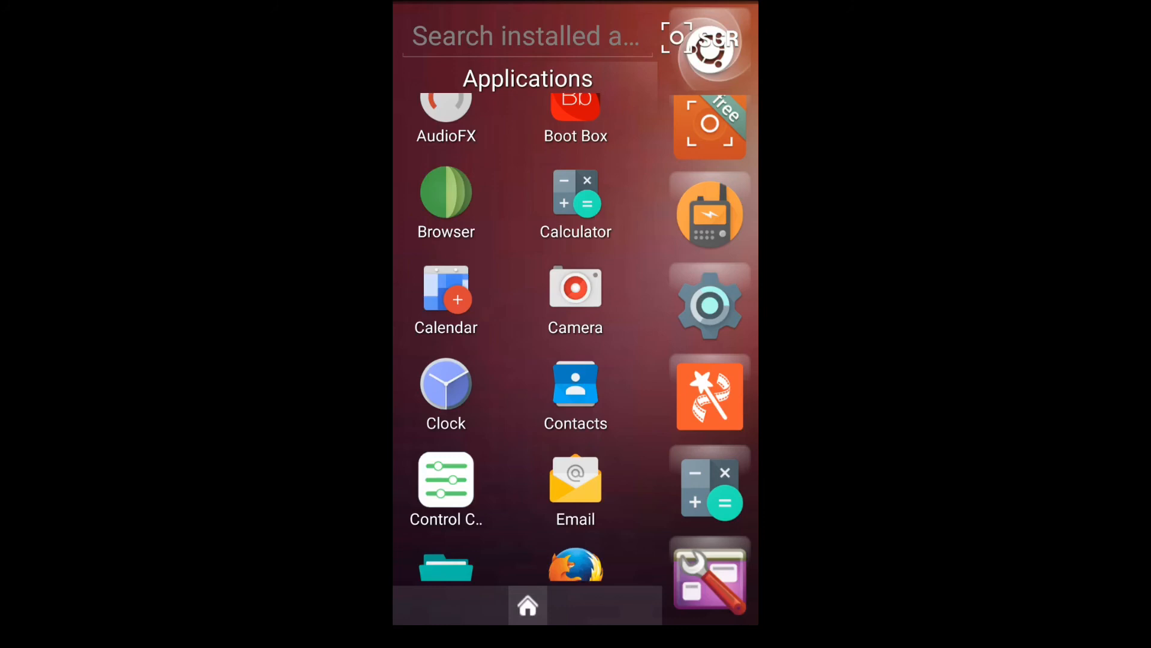
{"action": "scroll", "scroll_direction": "down", "scroll_amount": 3}
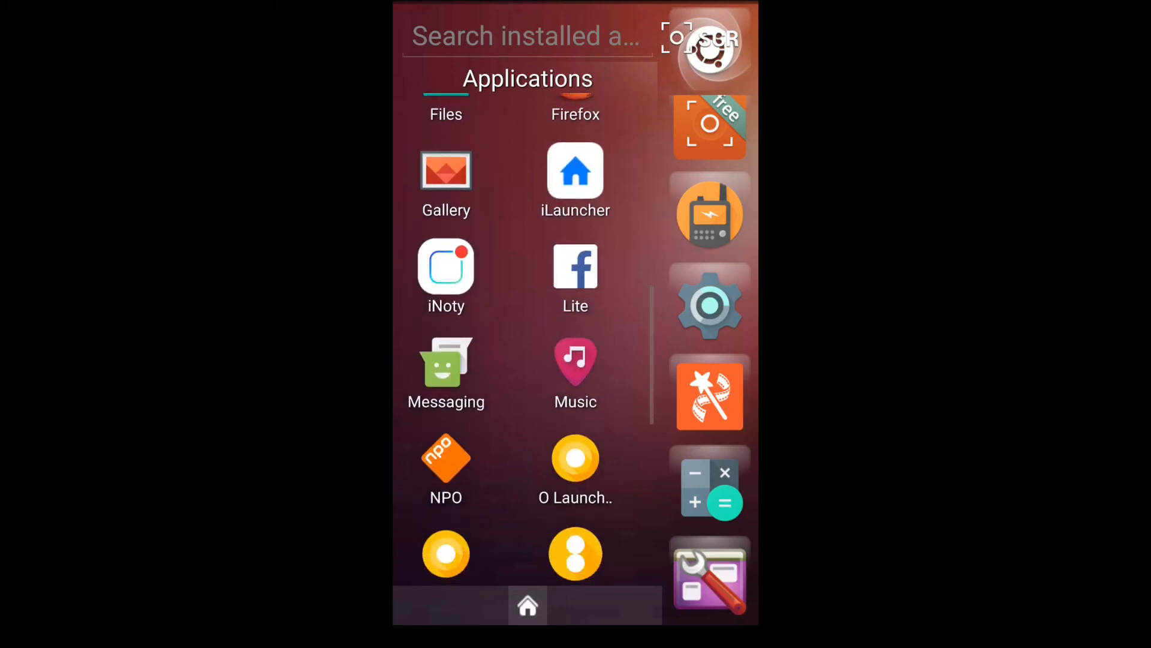
{"action": "scroll", "scroll_direction": "down", "scroll_amount": 3}
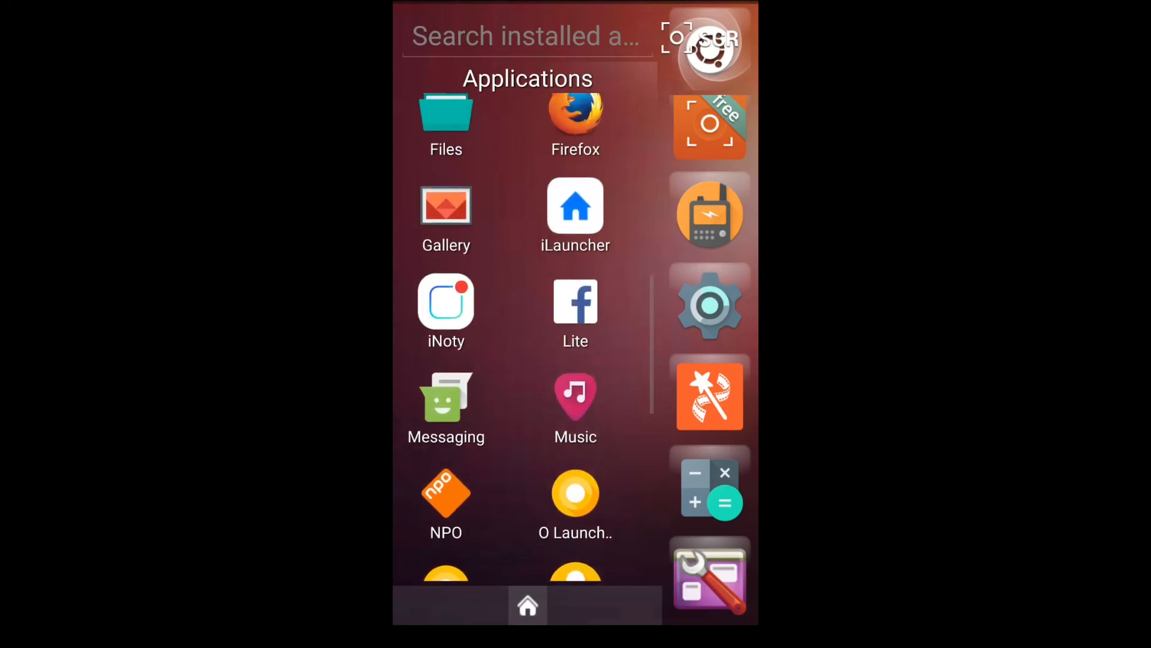
{"action": "scroll", "scroll_direction": "down", "scroll_amount": 3}
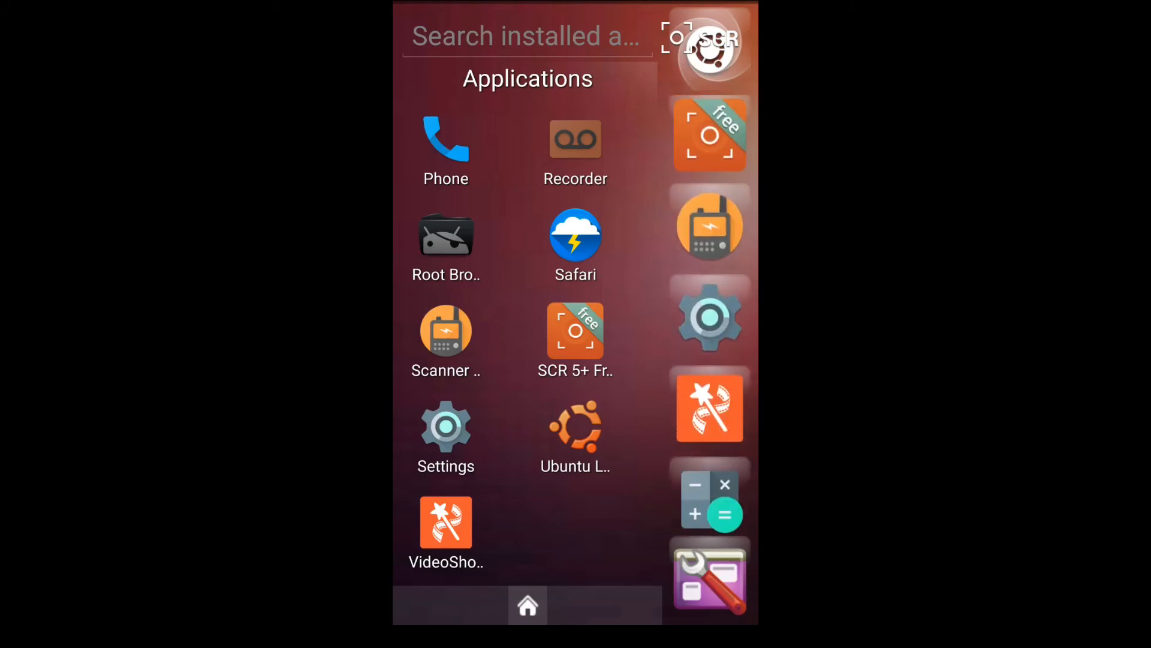
{"action": "scroll", "scroll_direction": "down", "scroll_amount": 3}
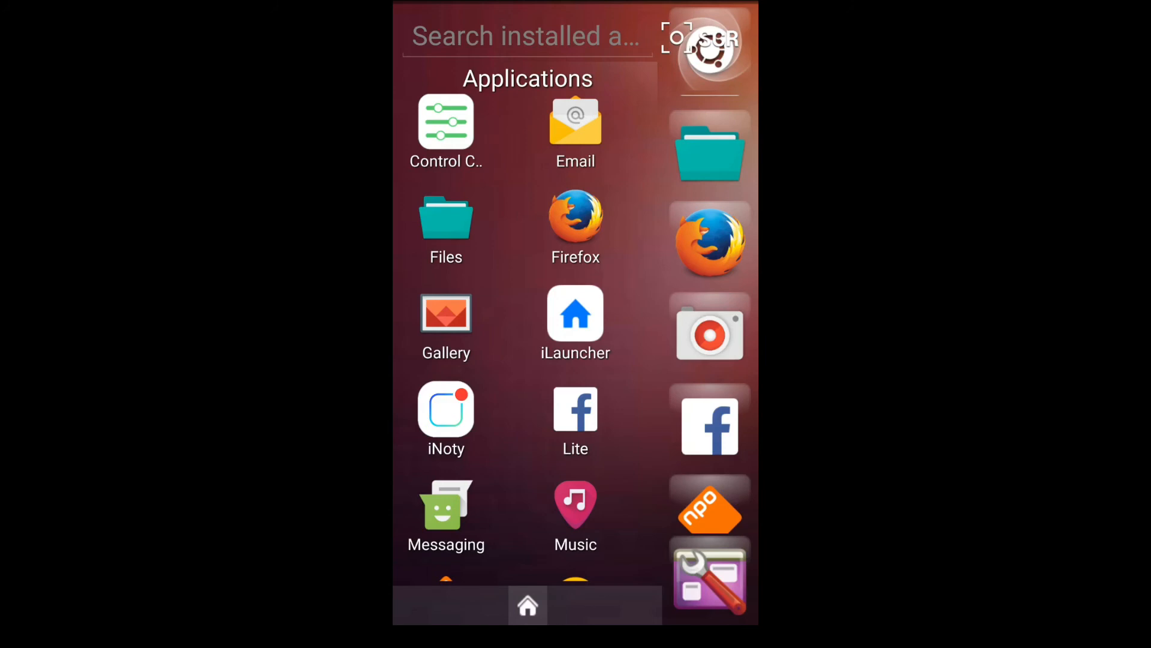
{"action": "scroll", "scroll_direction": "down", "scroll_amount": 3}
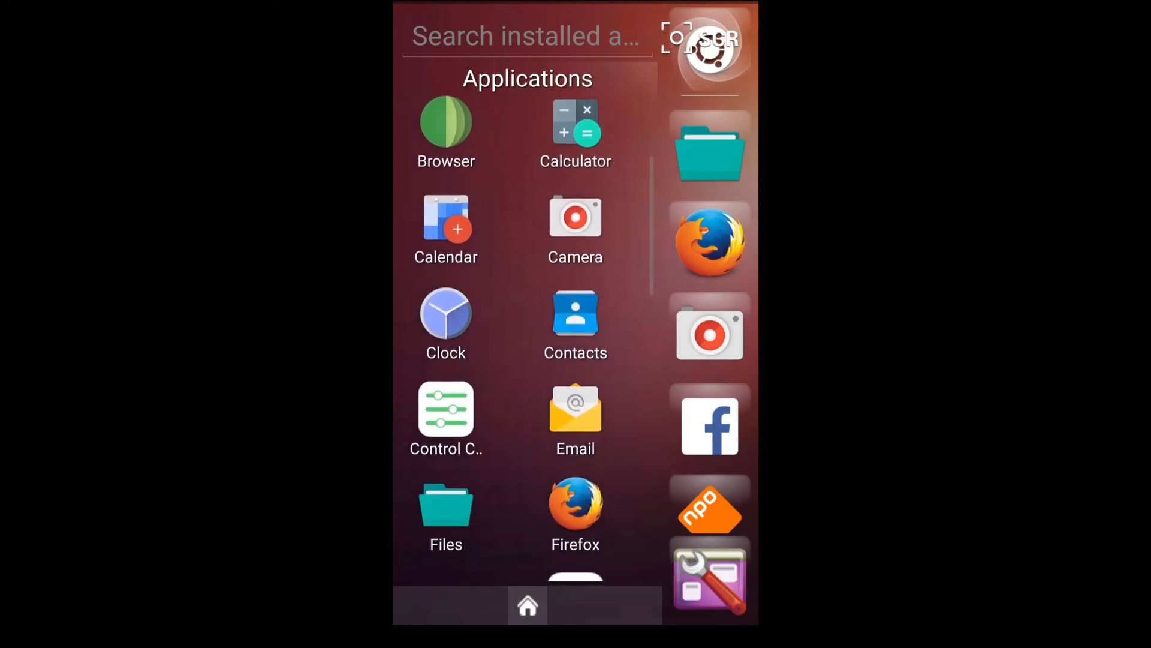
{"action": "scroll", "scroll_direction": "down", "scroll_amount": 3}
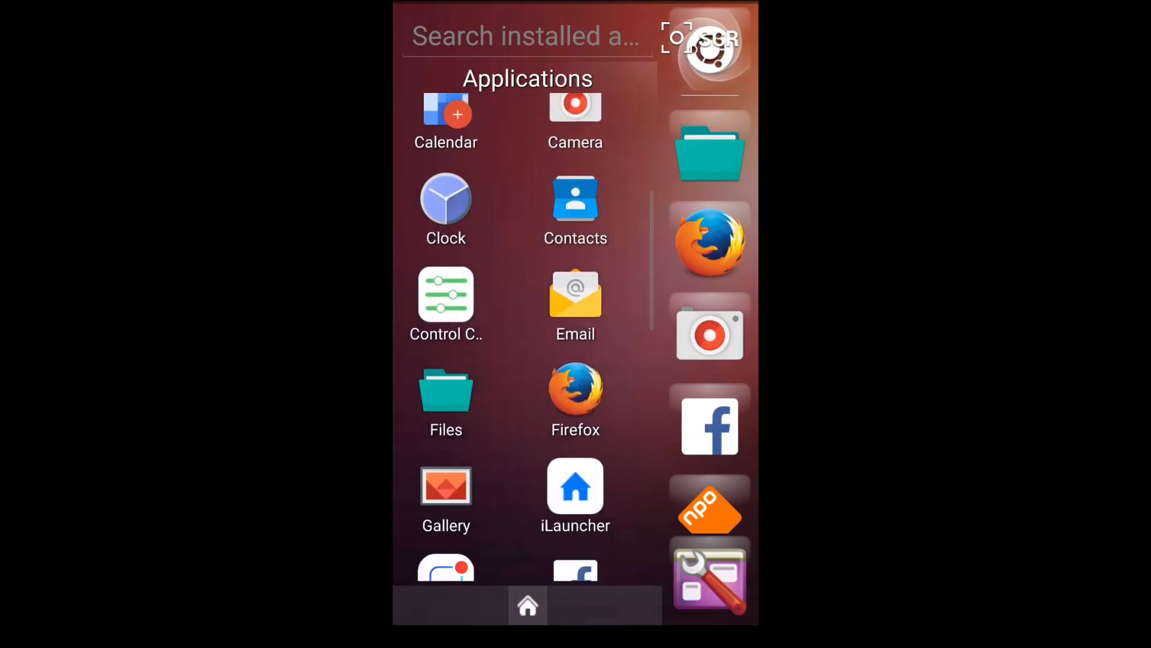
{"action": "scroll", "scroll_direction": "down", "scroll_amount": 3}
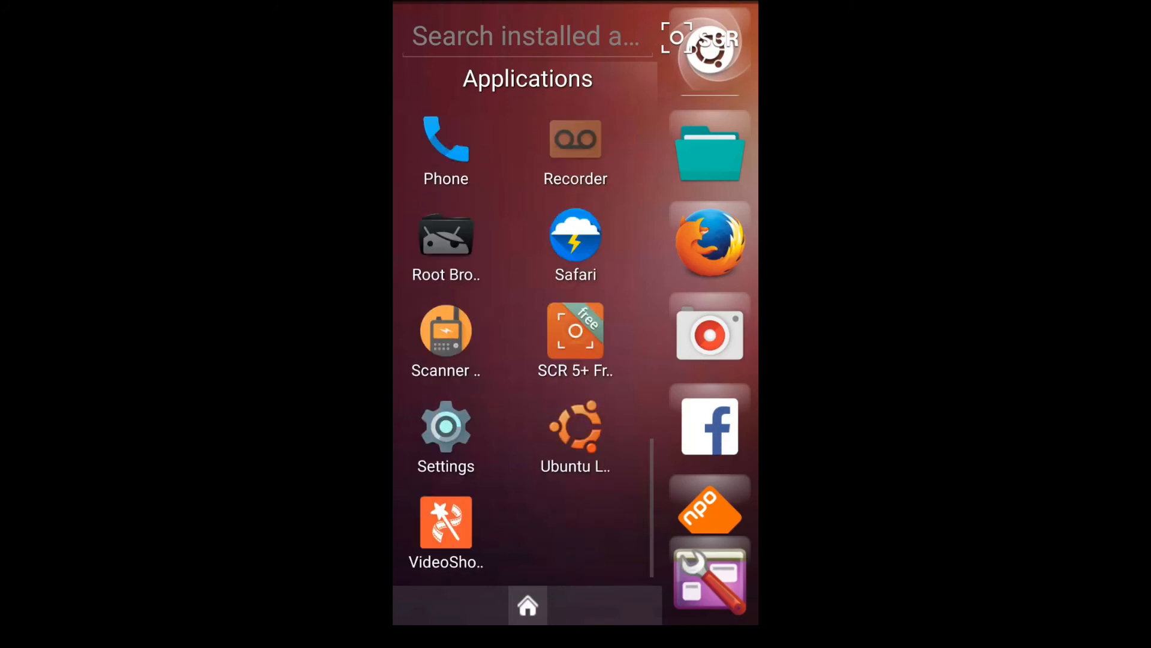
{"action": "scroll", "scroll_direction": "down", "scroll_amount": 3}
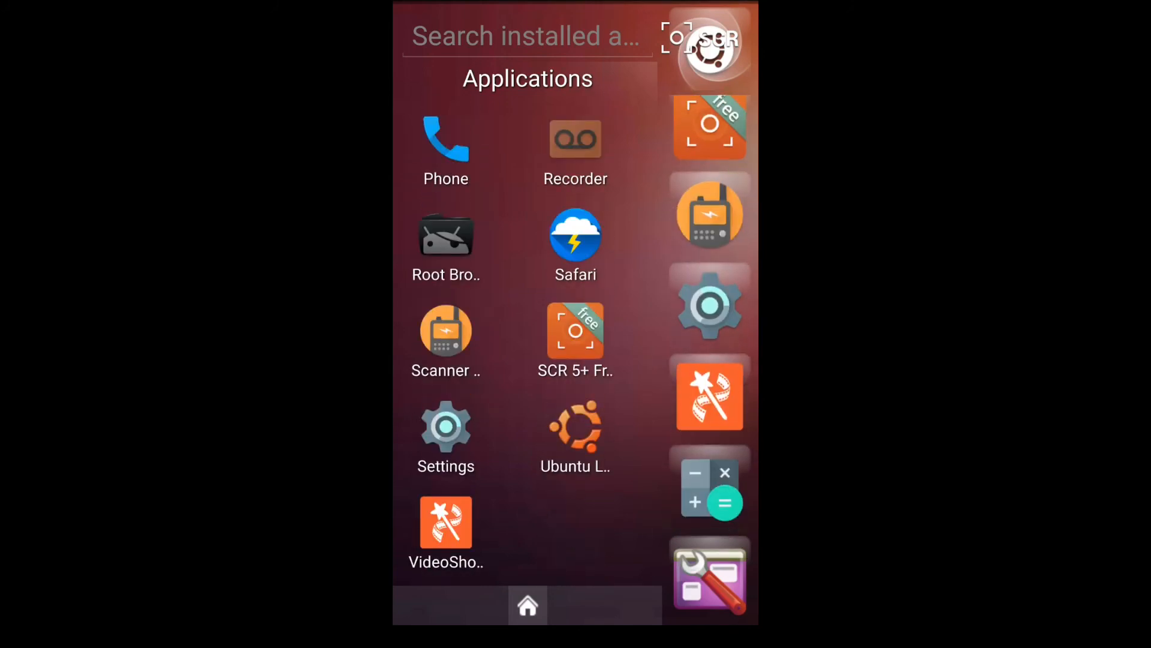
{"action": "scroll", "scroll_direction": "down", "scroll_amount": 3}
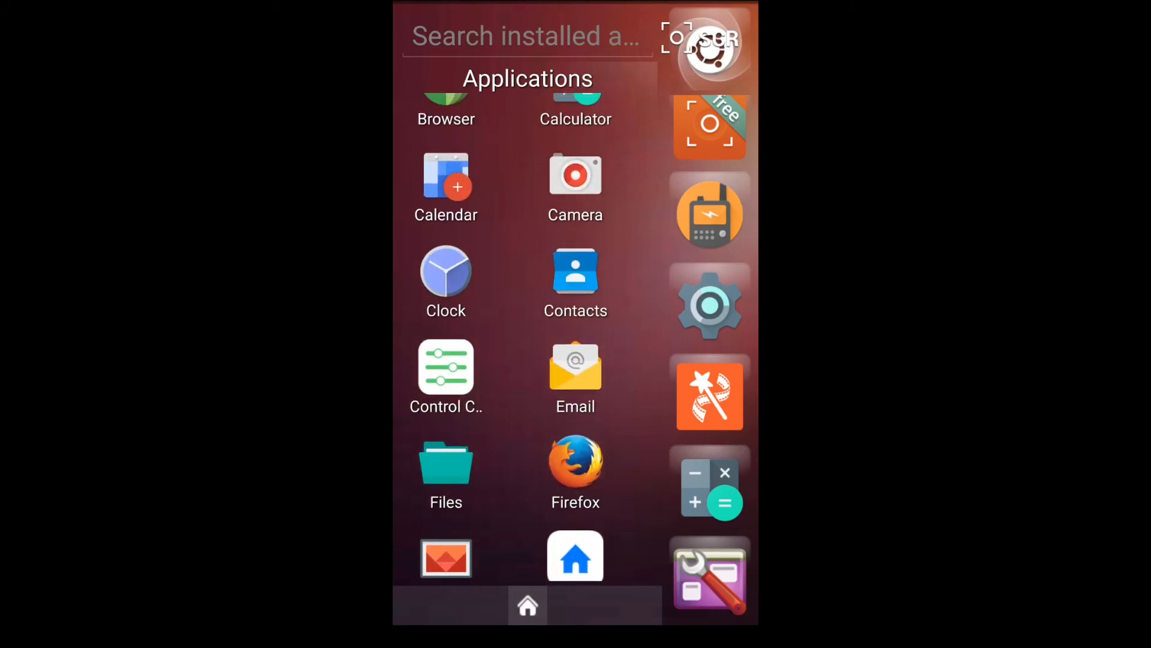
{"action": "scroll", "scroll_direction": "down", "scroll_amount": 3}
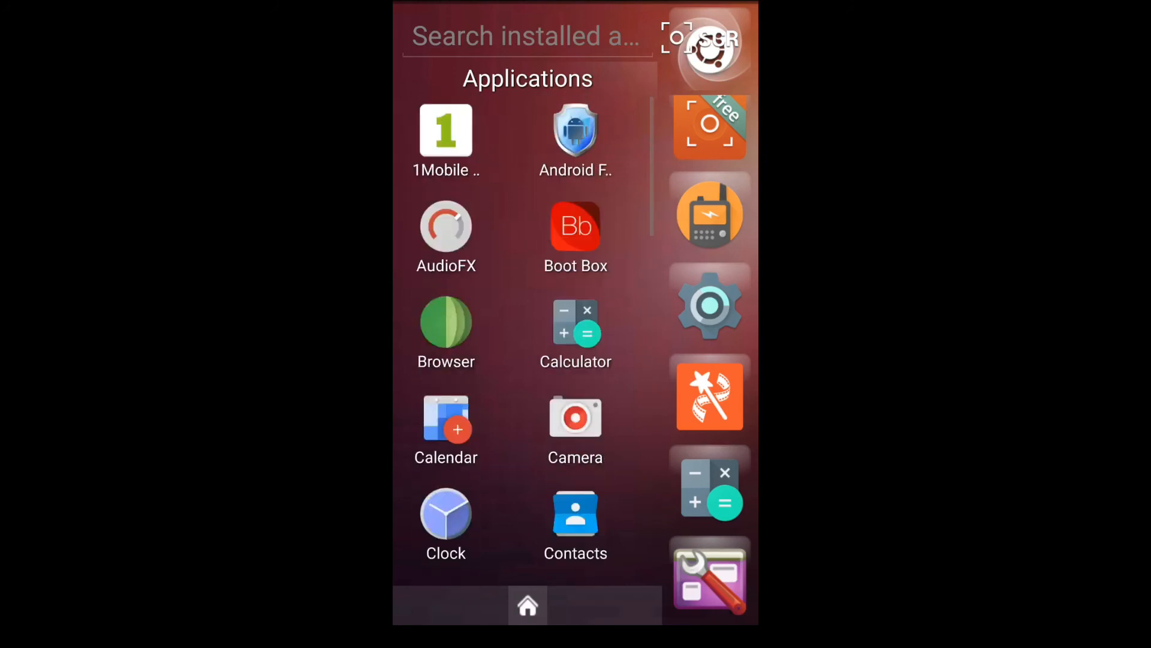